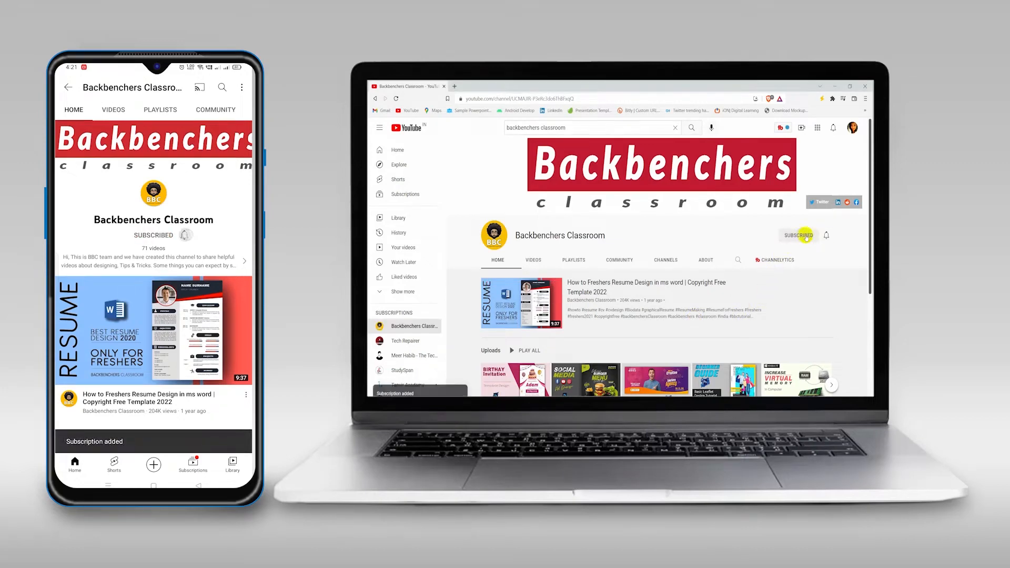
{"action": "left_click", "coordinate": [826, 235]}
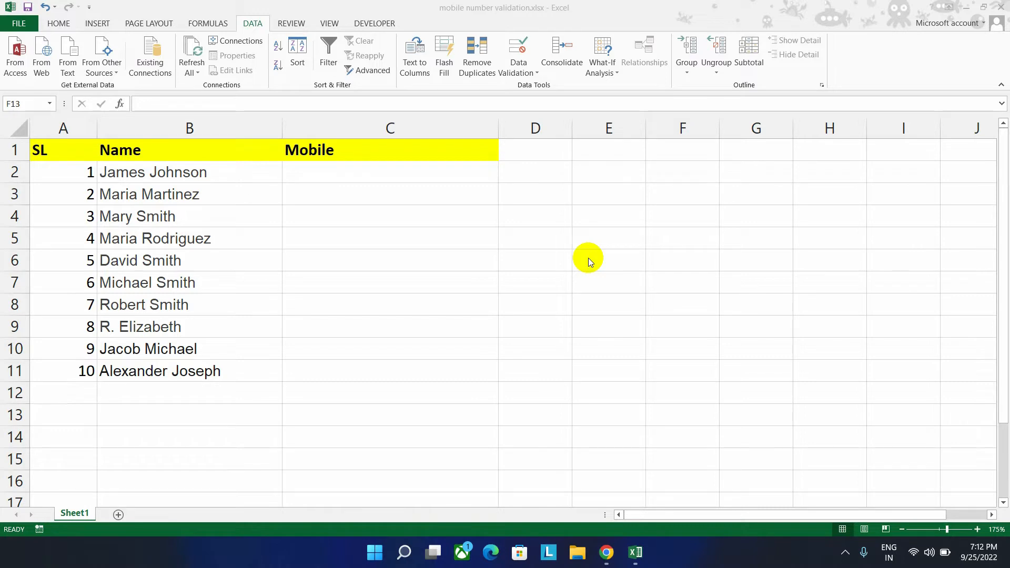
{"action": "mouse_move", "coordinate": [495, 359]}
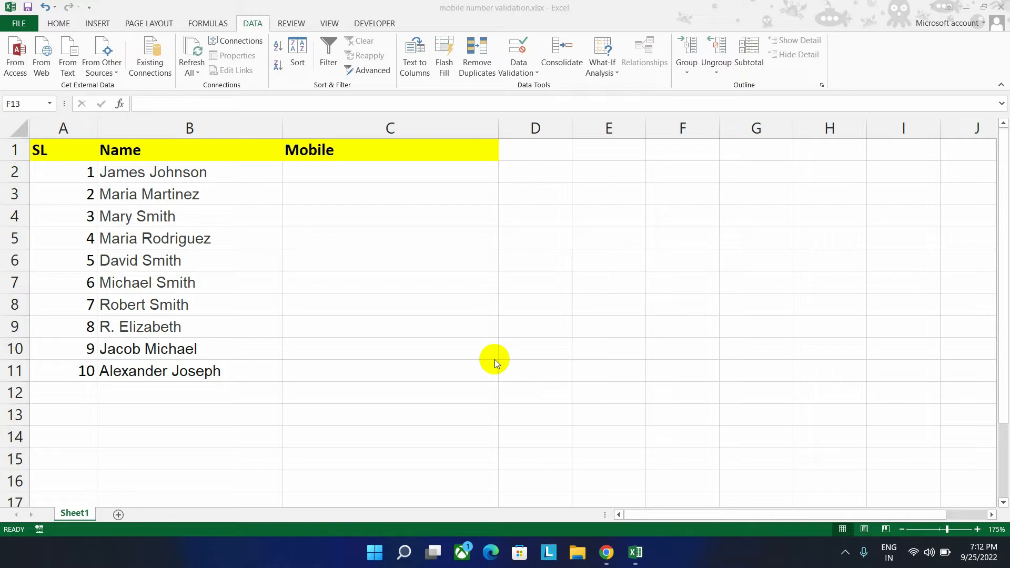
{"action": "mouse_move", "coordinate": [100, 349]}
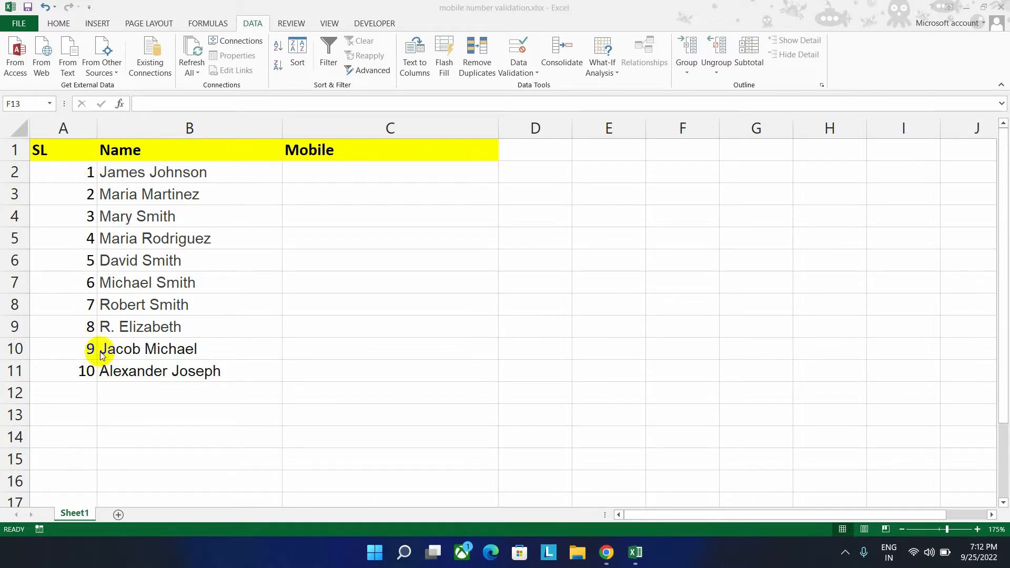
{"action": "left_click", "coordinate": [683, 414]}
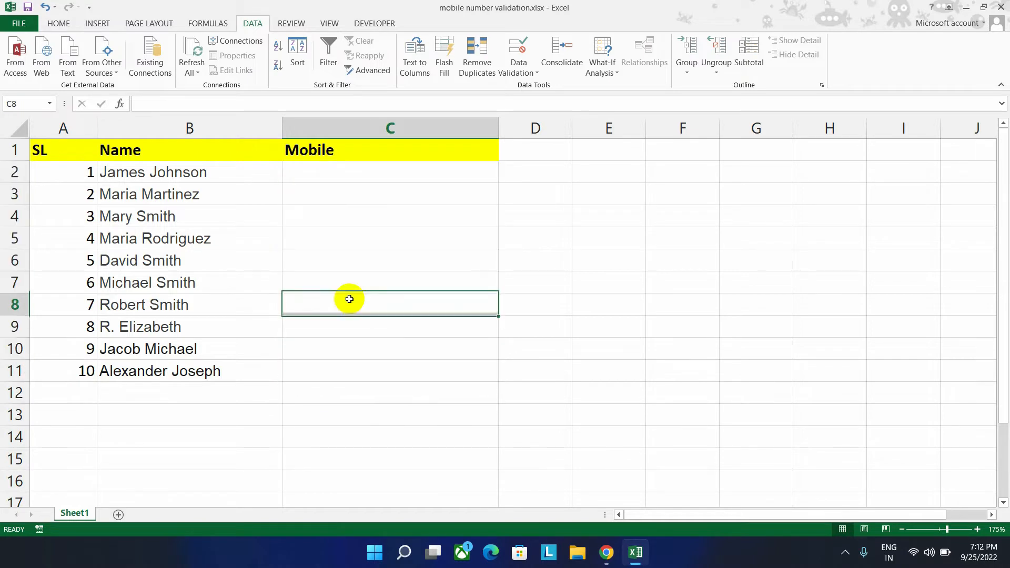
{"action": "left_click", "coordinate": [359, 172]}
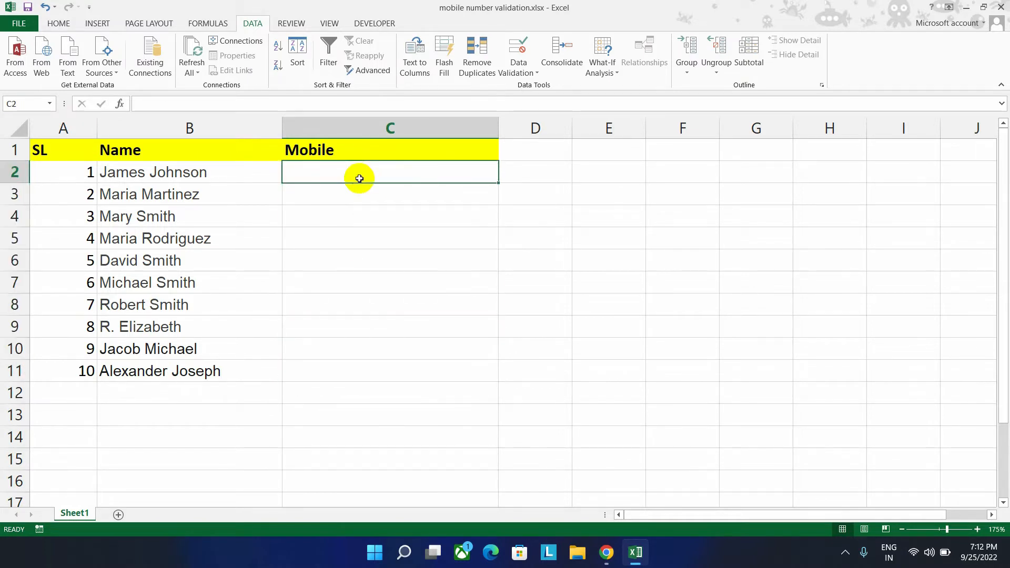
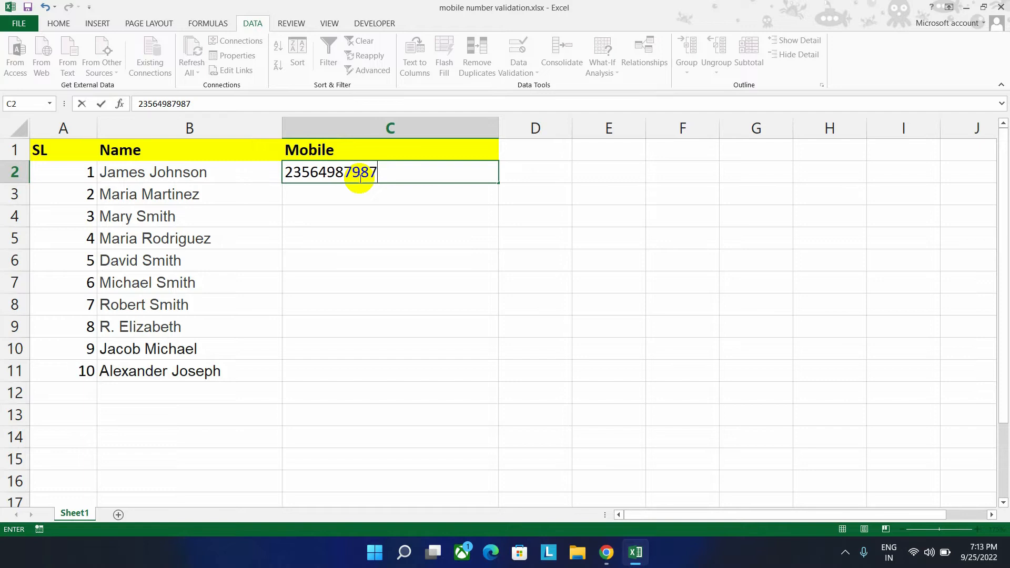
{"action": "key", "text": "enter"}
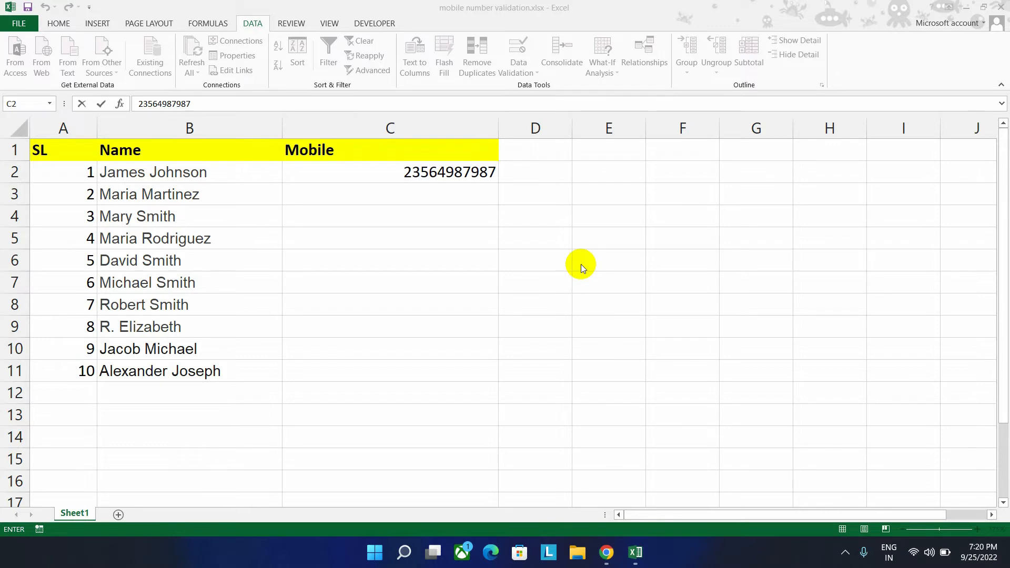
{"action": "mouse_move", "coordinate": [817, 310]}
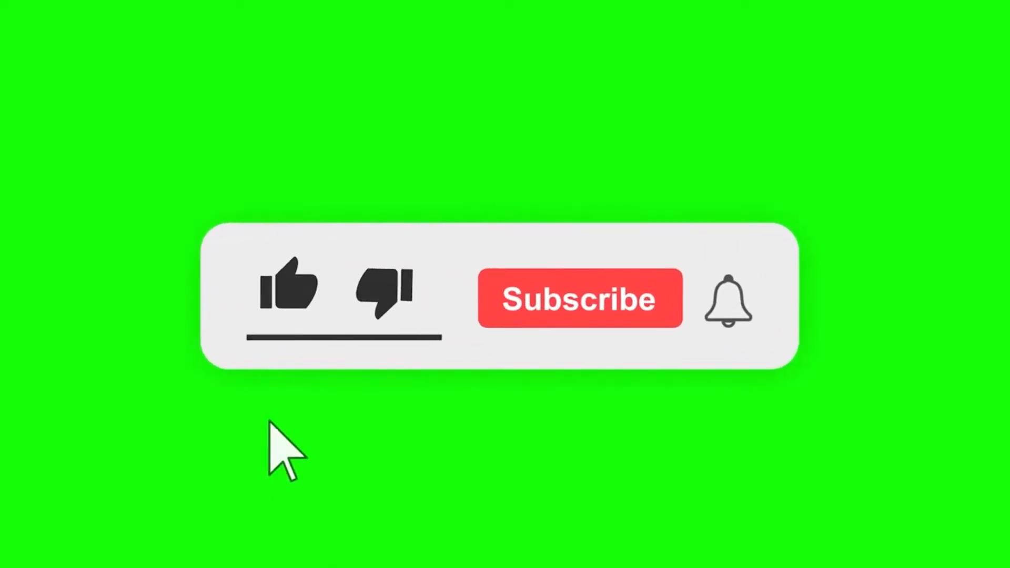
{"action": "left_click", "coordinate": [288, 288]}
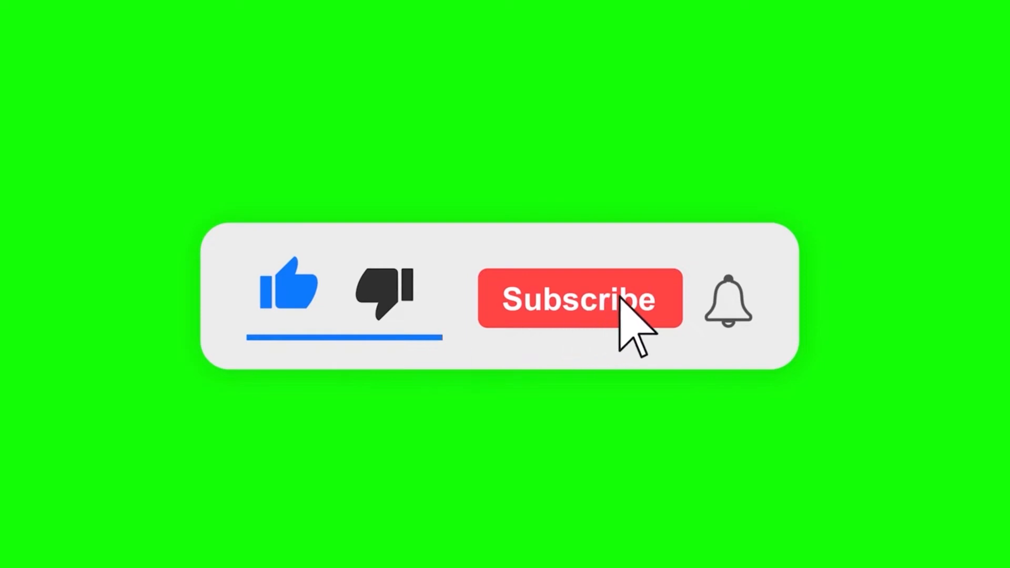
{"action": "left_click", "coordinate": [579, 299]}
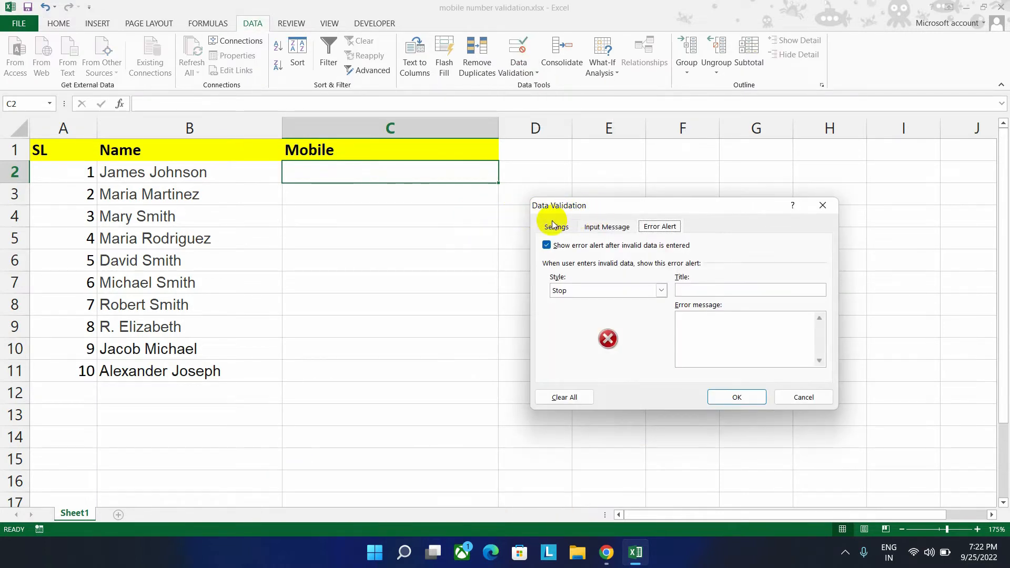
- On the Settings tab, set the Allow criterion to Custom
{"action": "left_click", "coordinate": [556, 226]}
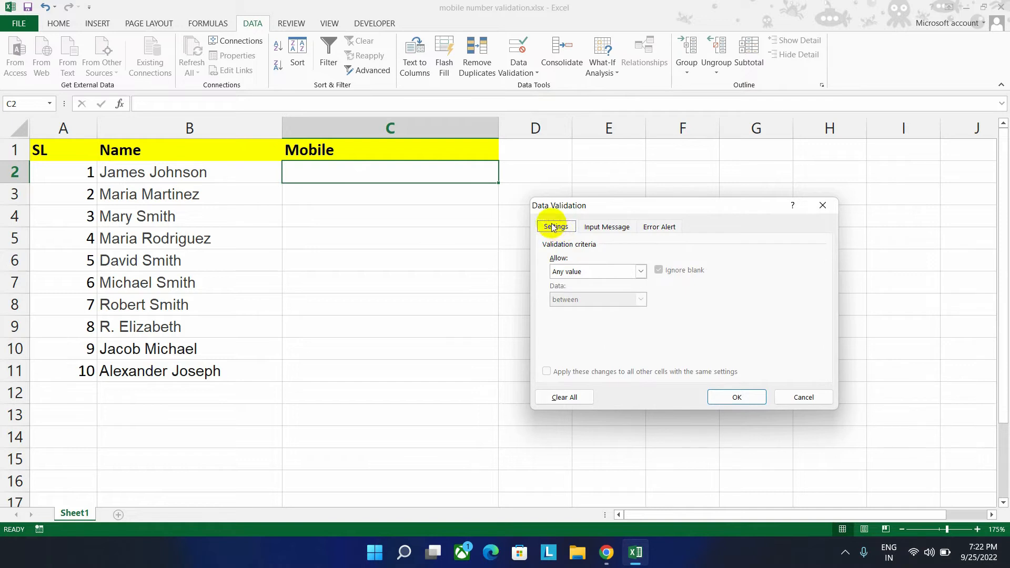
{"action": "mouse_move", "coordinate": [575, 271]}
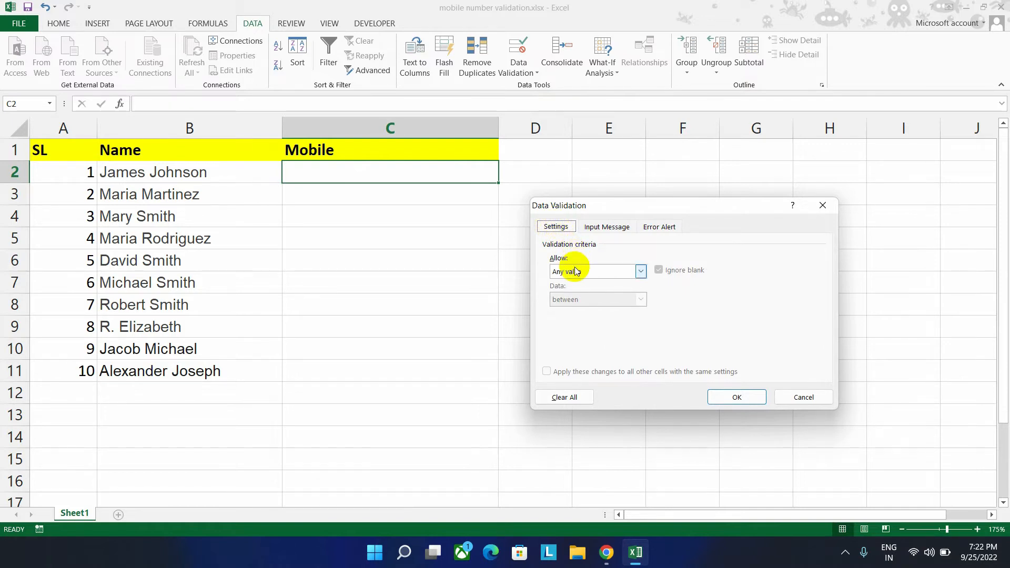
{"action": "left_click", "coordinate": [640, 270]}
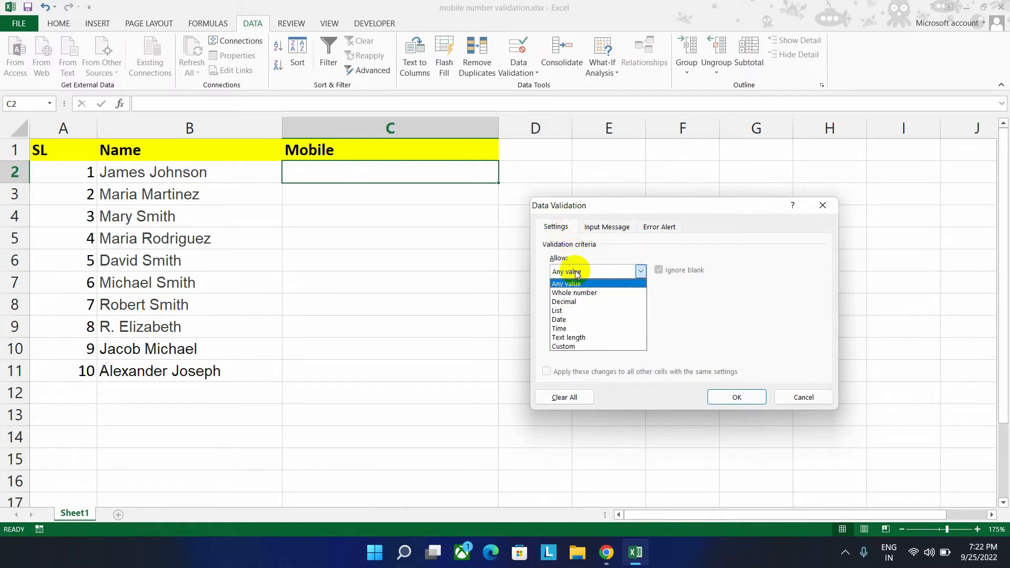
{"action": "left_click", "coordinate": [564, 347]}
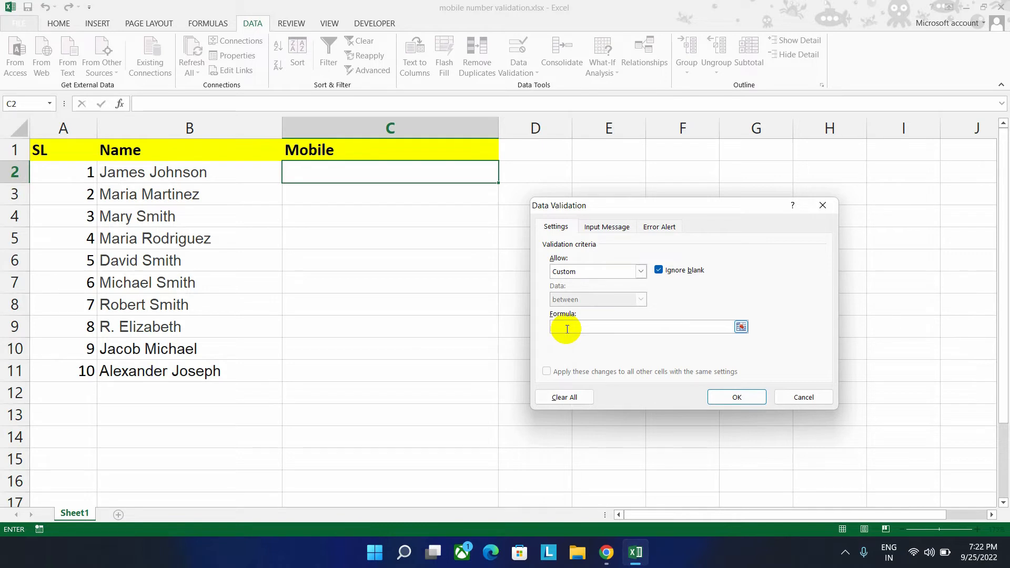
- Enter the custom validation formula =len(c2)=10
{"action": "type", "text": "="}
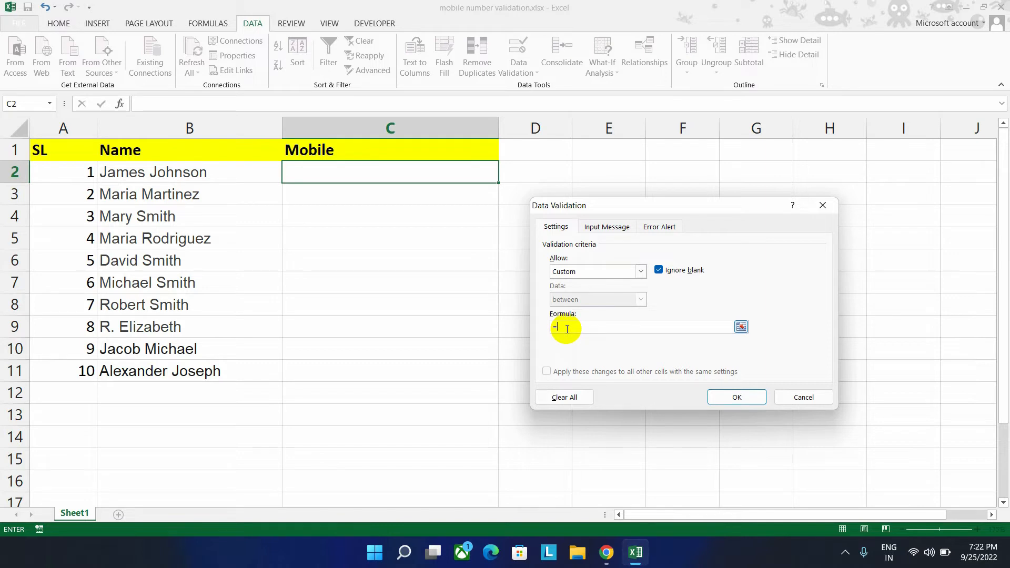
{"action": "type", "text": "len"}
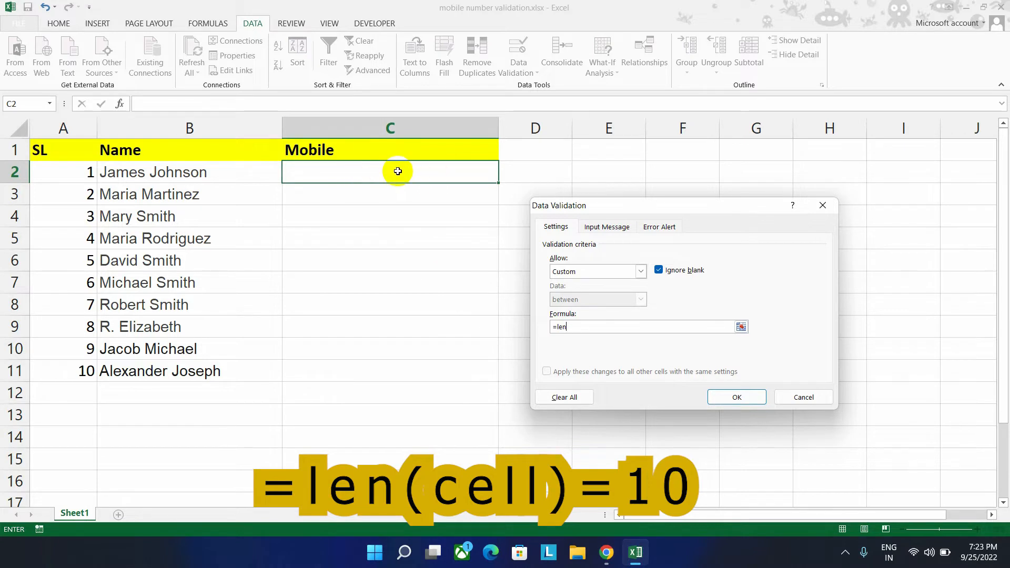
{"action": "mouse_move", "coordinate": [395, 165]}
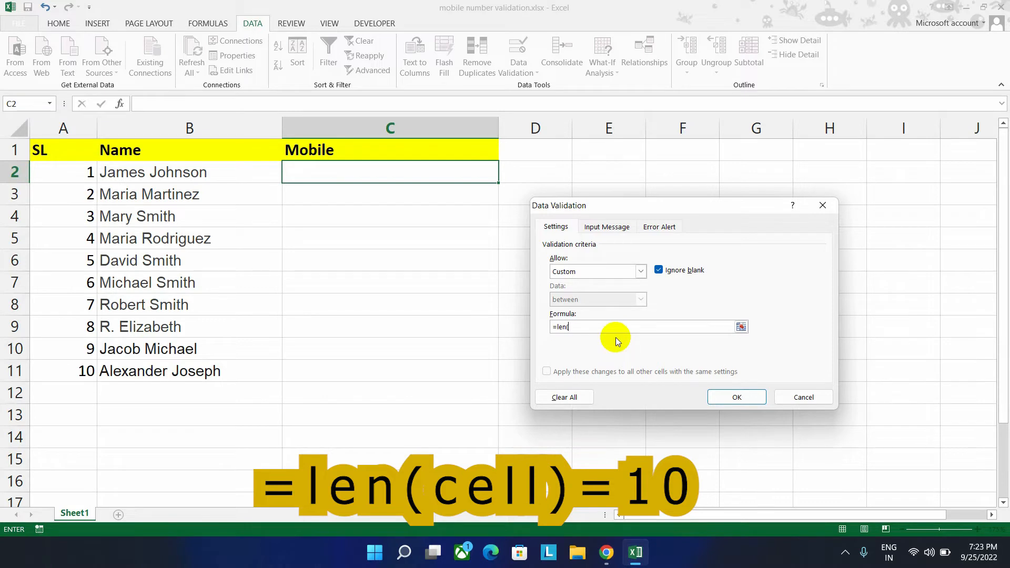
{"action": "type", "text": "(c2"}
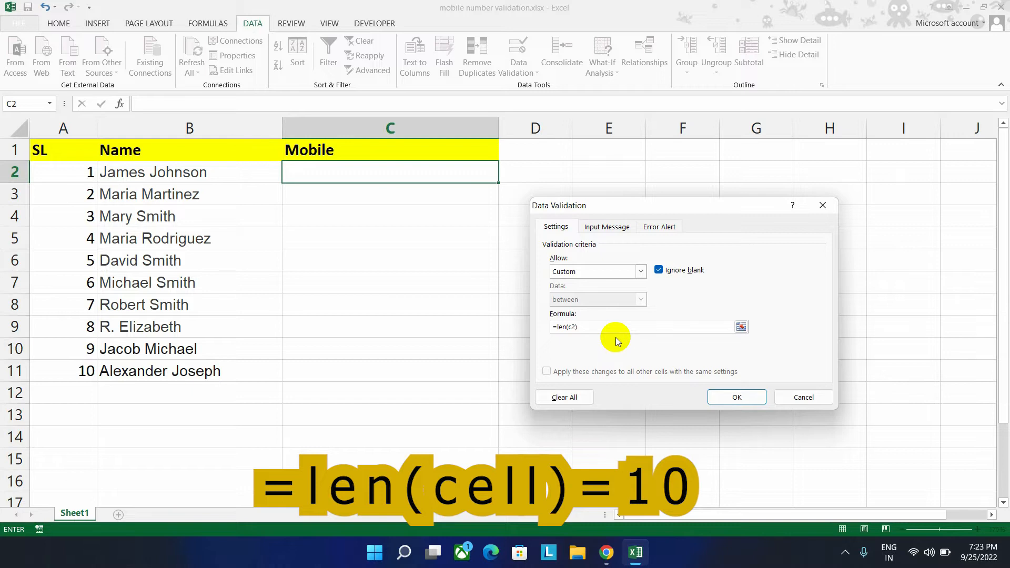
{"action": "type", "text": "="}
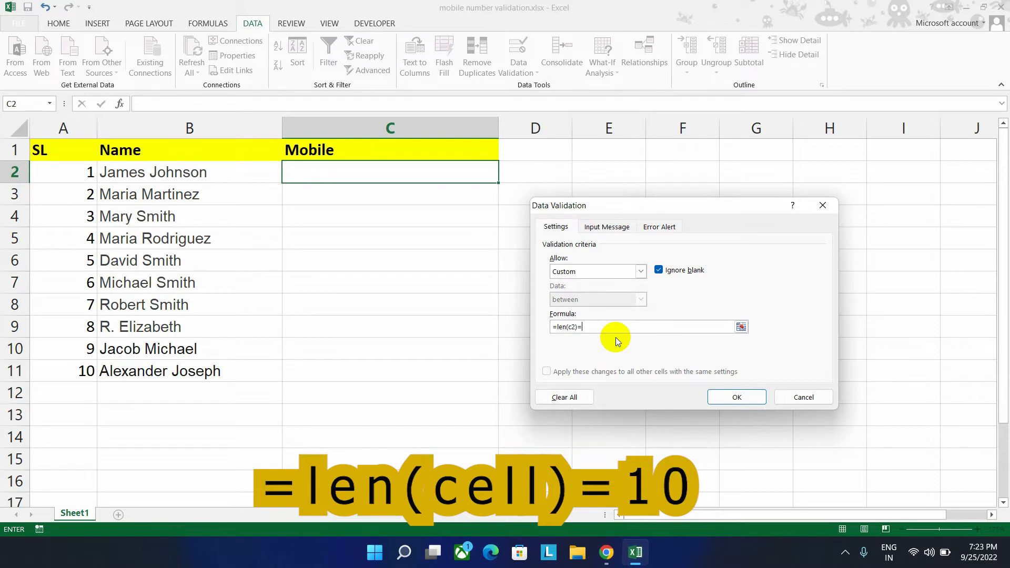
{"action": "type", "text": "10"}
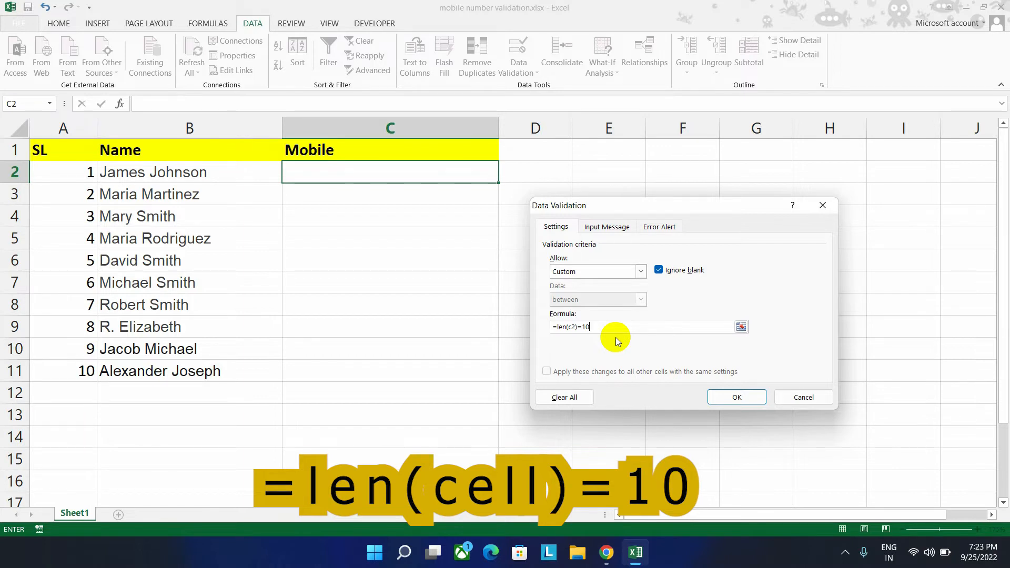
{"action": "left_click", "coordinate": [606, 226]}
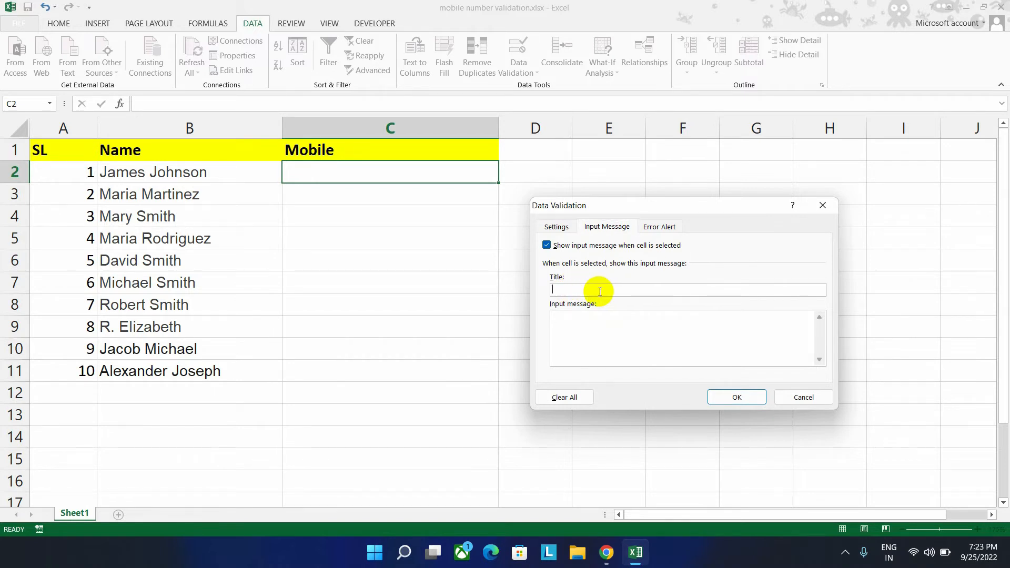
- Set the input message title to 'Message' and text to 'Input the Phone Number'
{"action": "type", "text": "Me"}
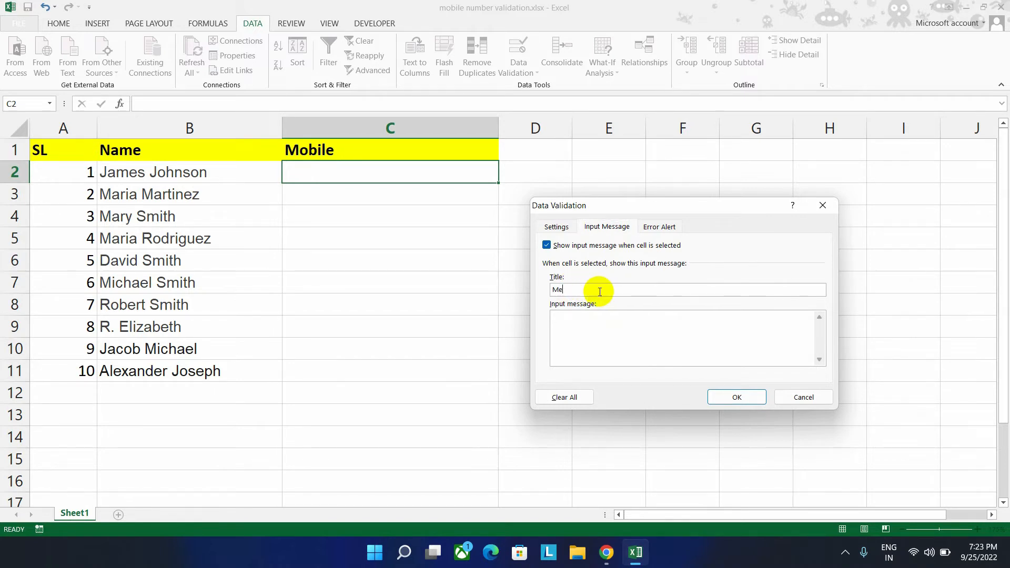
{"action": "type", "text": "ssage"}
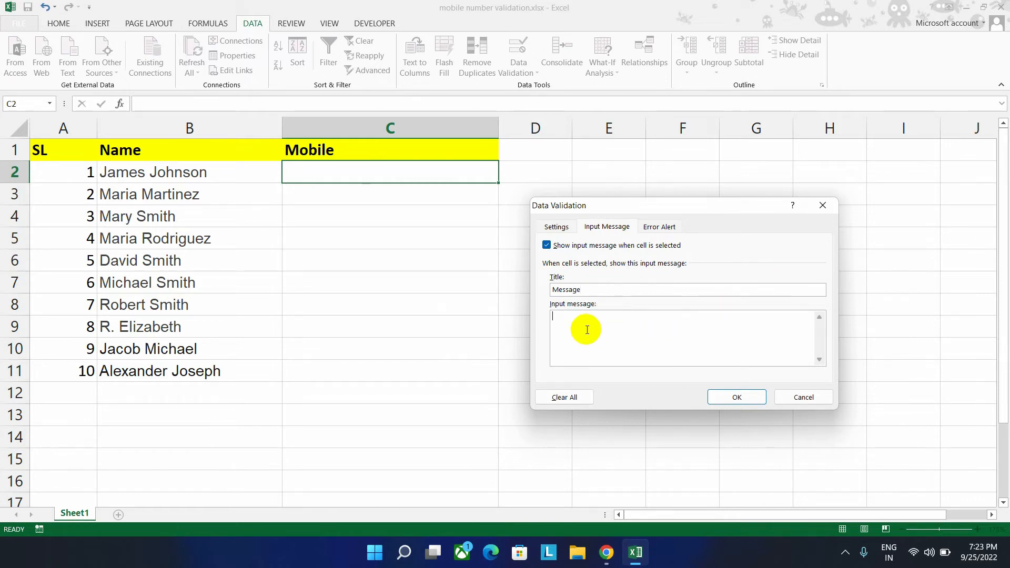
{"action": "type", "text": "Inp"}
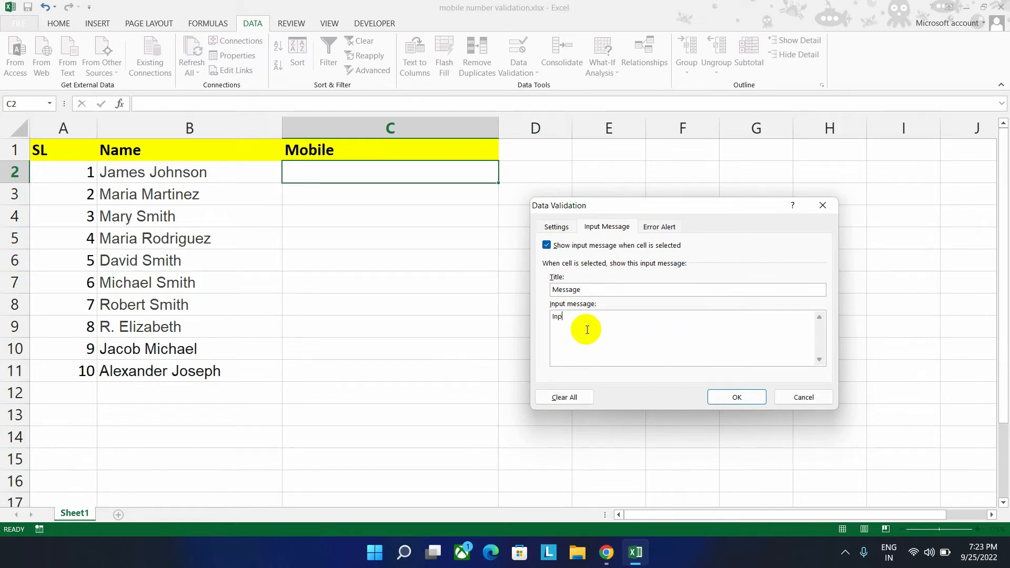
{"action": "type", "text": "ut the Phone Num"}
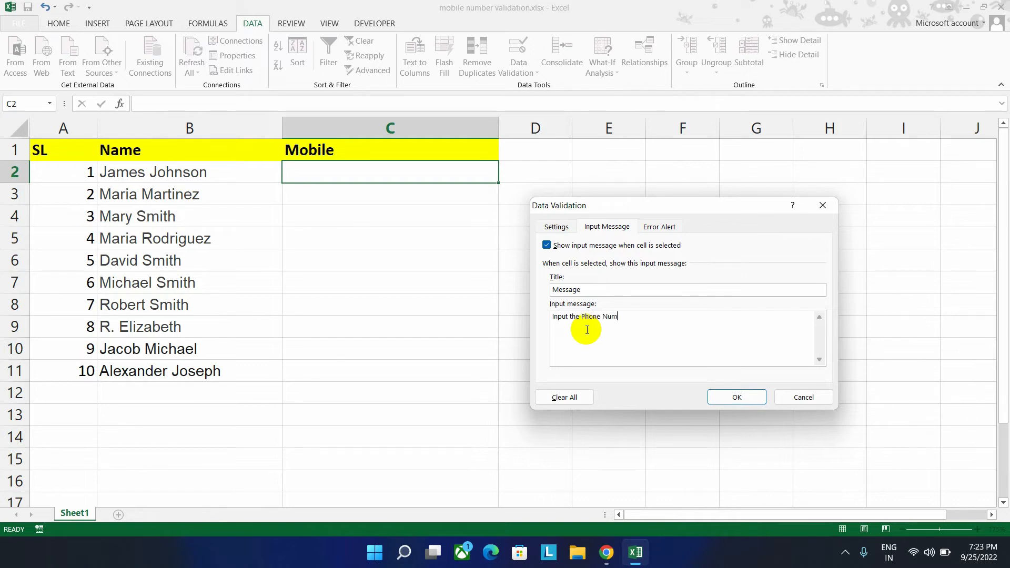
{"action": "type", "text": "ber"}
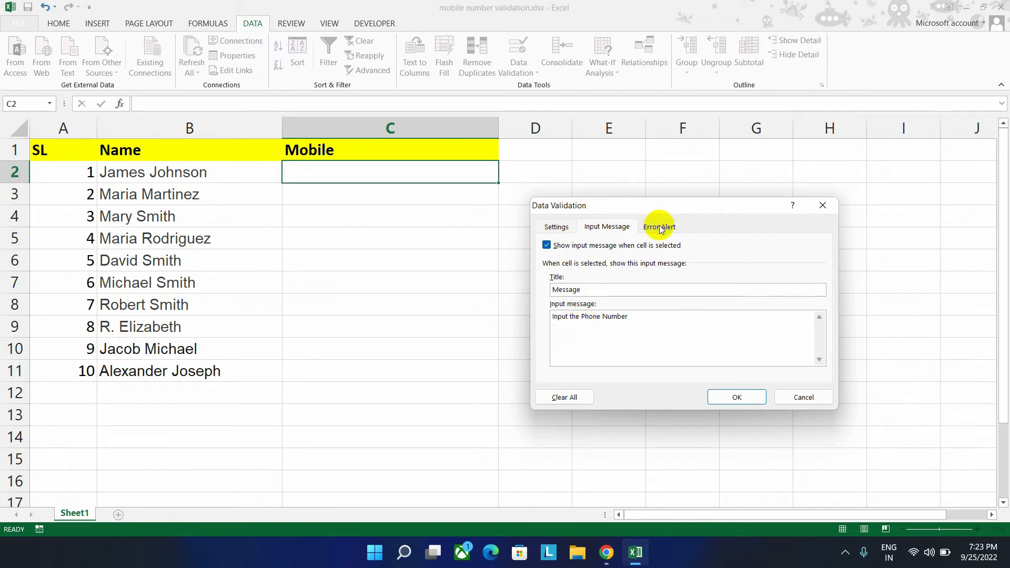
- Set the error alert to Warning style, titled 'Warning', message 'Input Correct Mobile Number'
{"action": "left_click", "coordinate": [660, 226]}
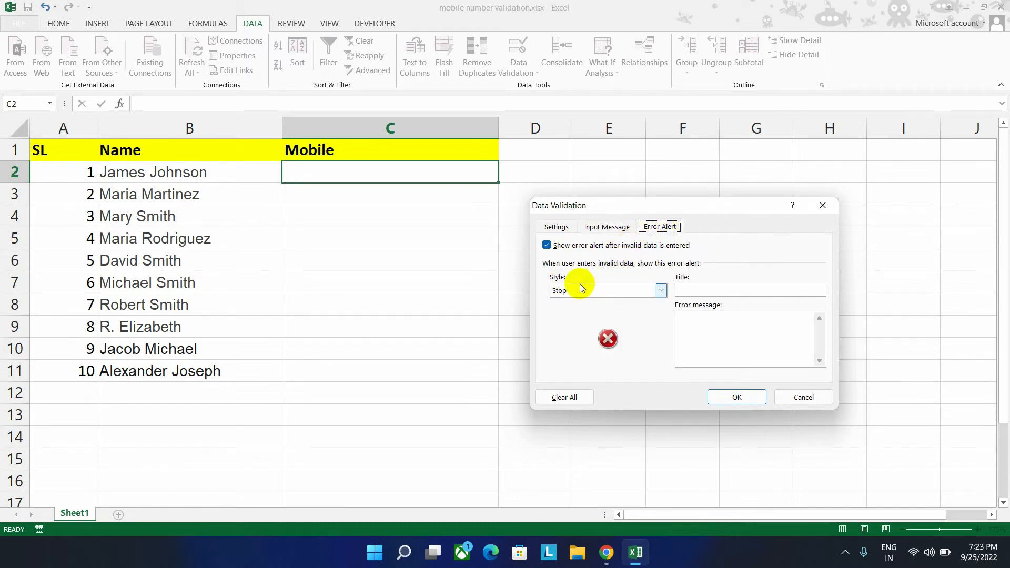
{"action": "left_click", "coordinate": [660, 291]}
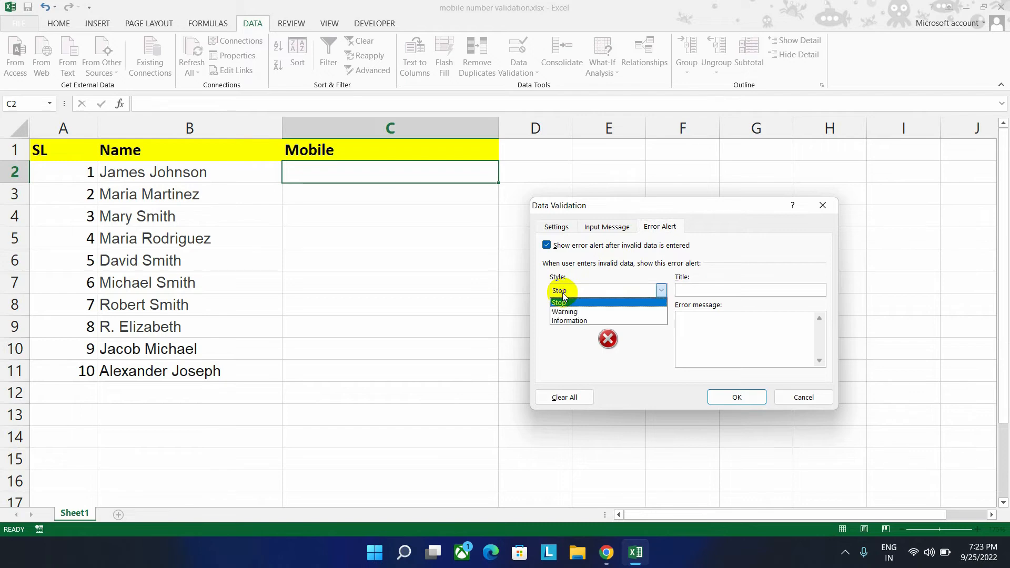
{"action": "left_click", "coordinate": [569, 320]}
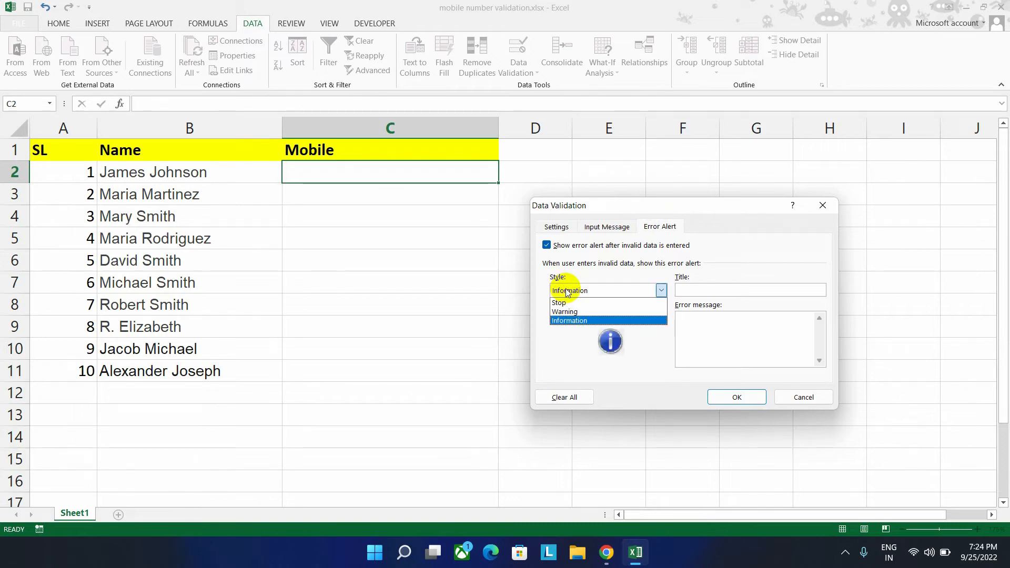
{"action": "left_click", "coordinate": [564, 311]}
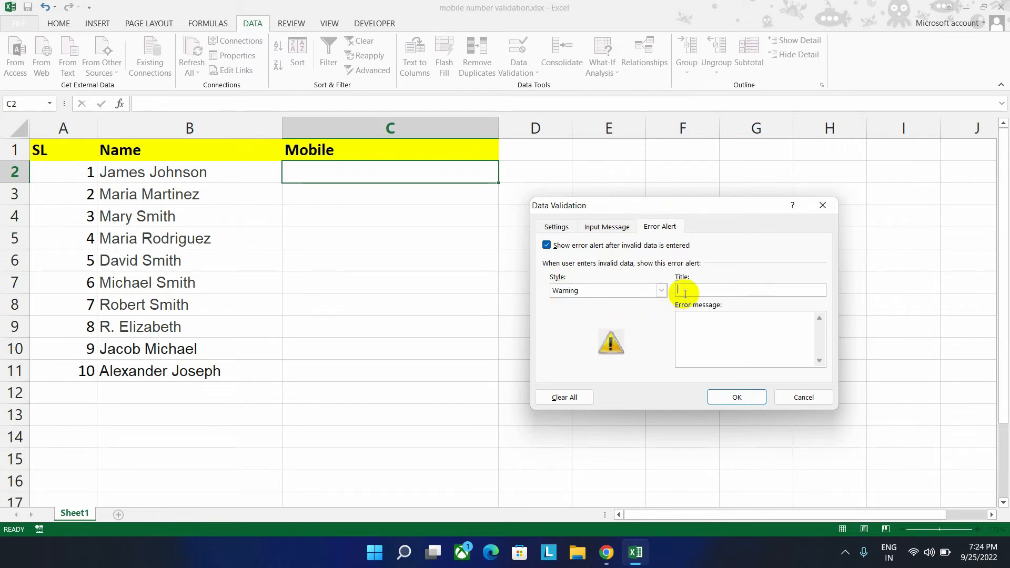
{"action": "type", "text": "Warning"}
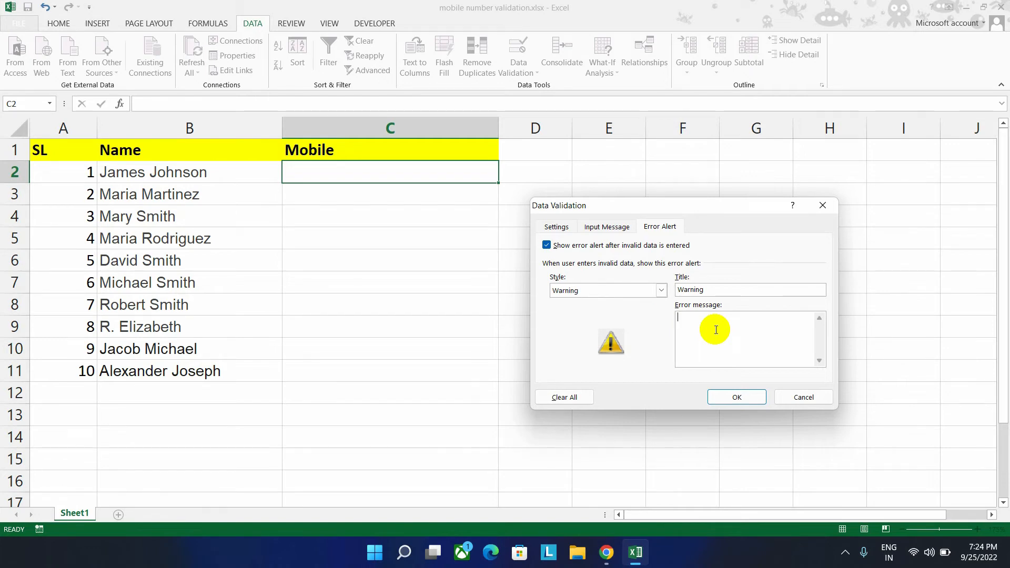
{"action": "type", "text": "Input Correct"}
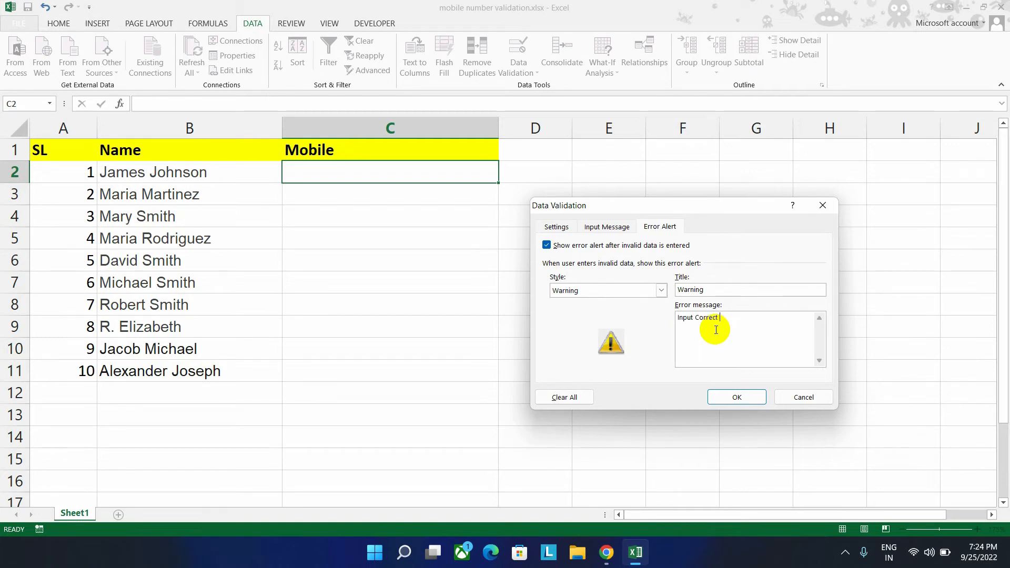
{"action": "type", "text": "Mobile Number"}
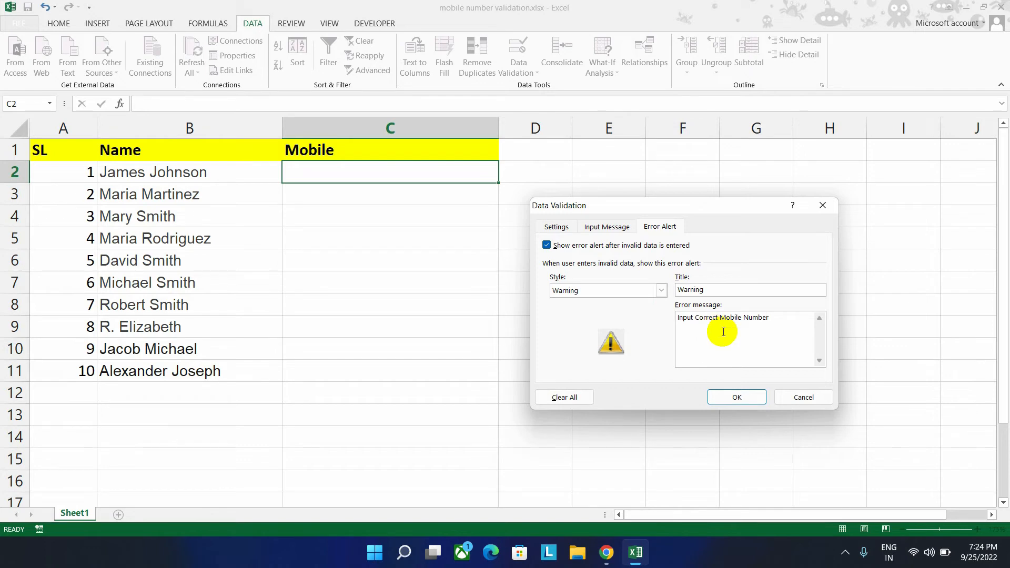
- Confirm the Data Validation settings and select C2 to view the prompt
{"action": "left_click", "coordinate": [737, 397]}
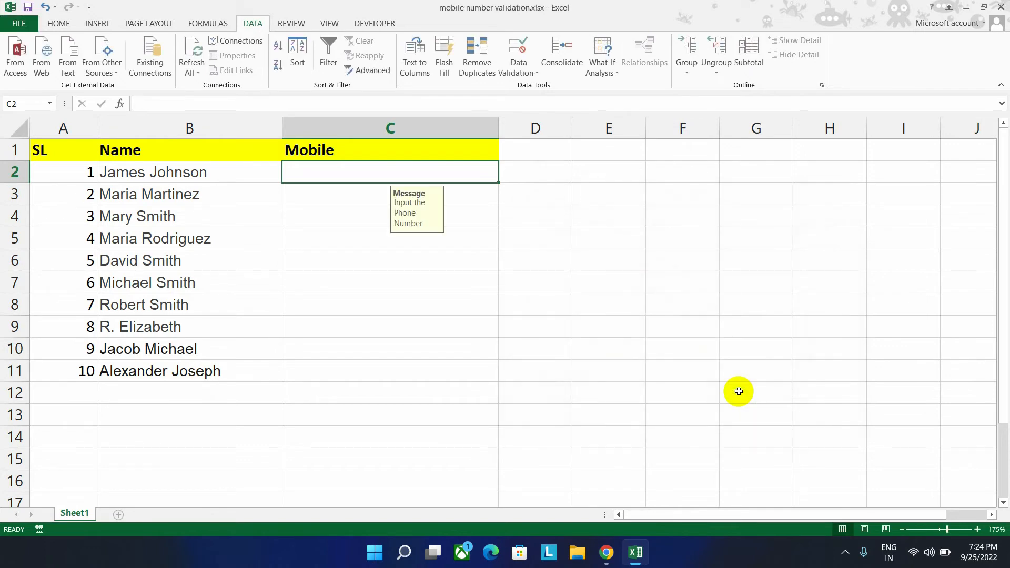
{"action": "mouse_move", "coordinate": [430, 236]}
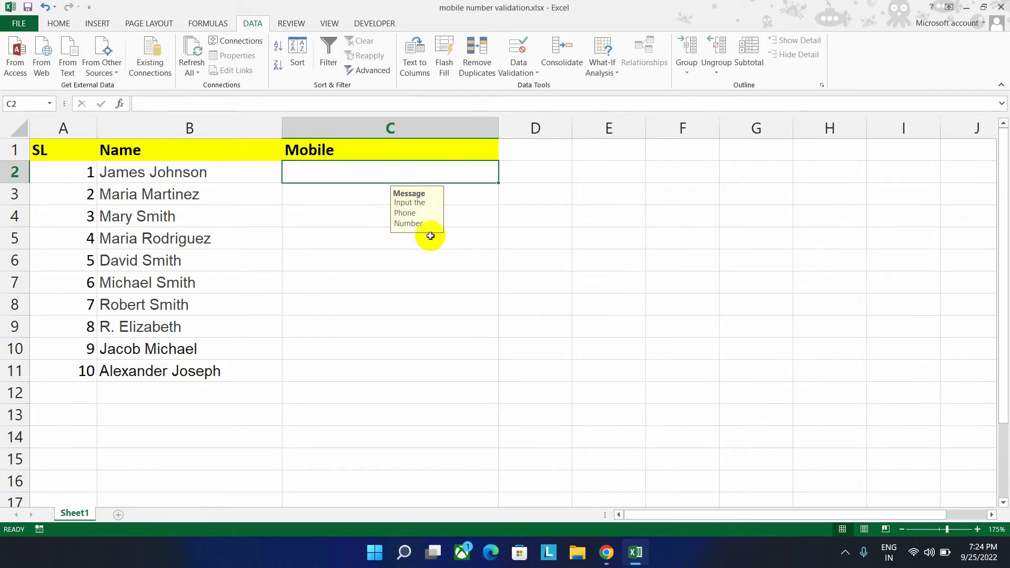
{"action": "mouse_move", "coordinate": [457, 184]}
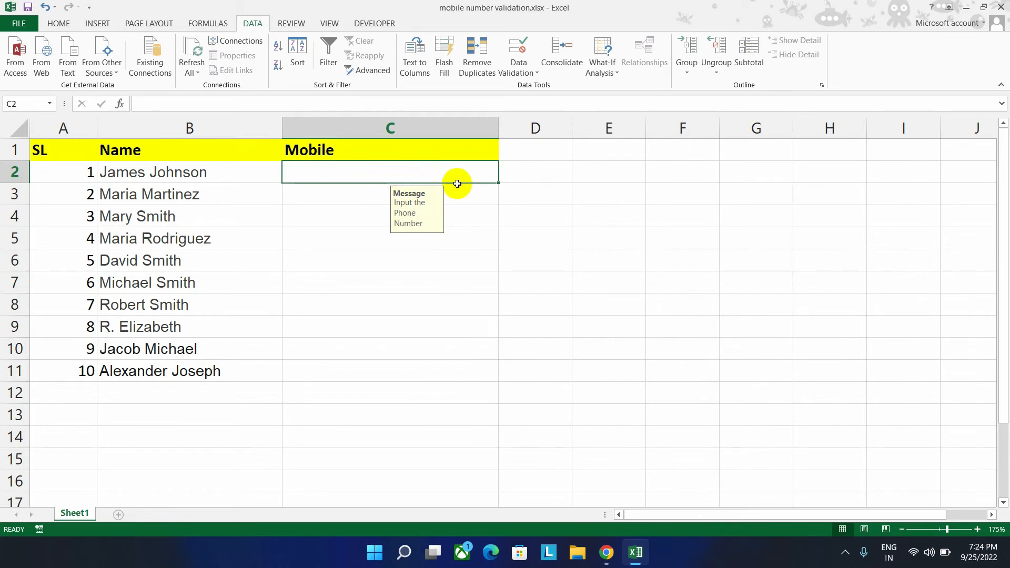
{"action": "mouse_move", "coordinate": [501, 187]}
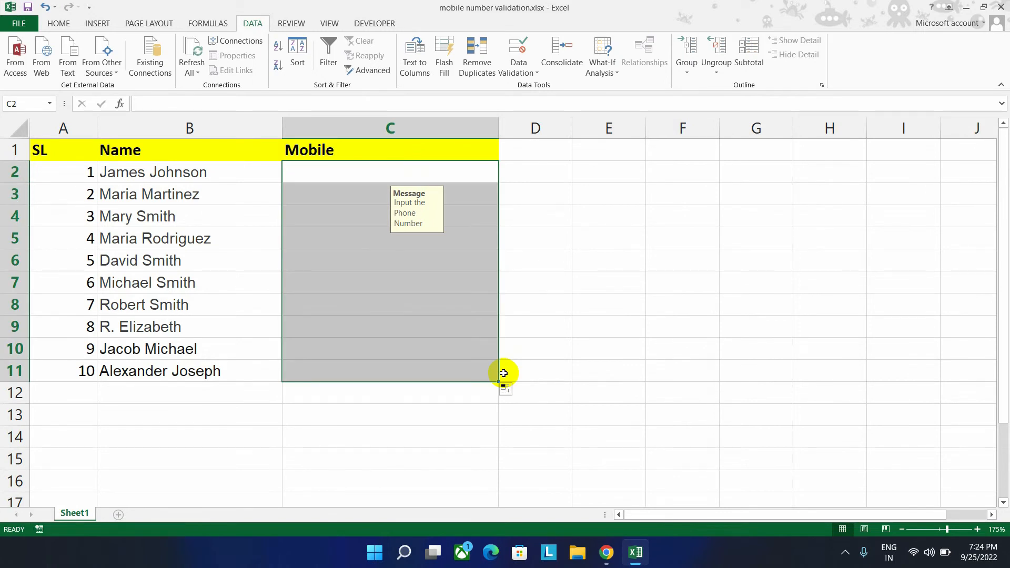
{"action": "mouse_move", "coordinate": [625, 294]}
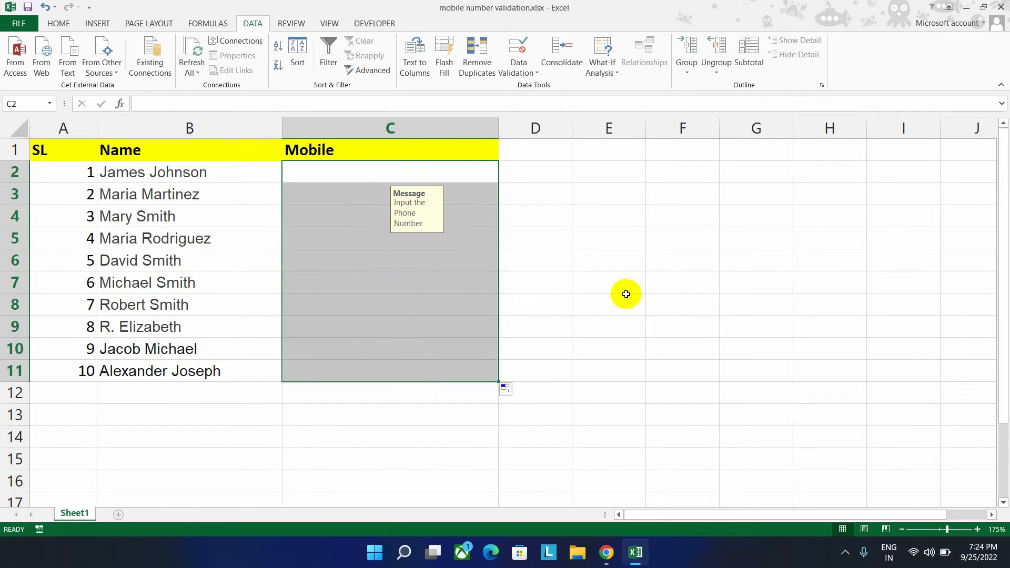
{"action": "left_click", "coordinate": [367, 172]}
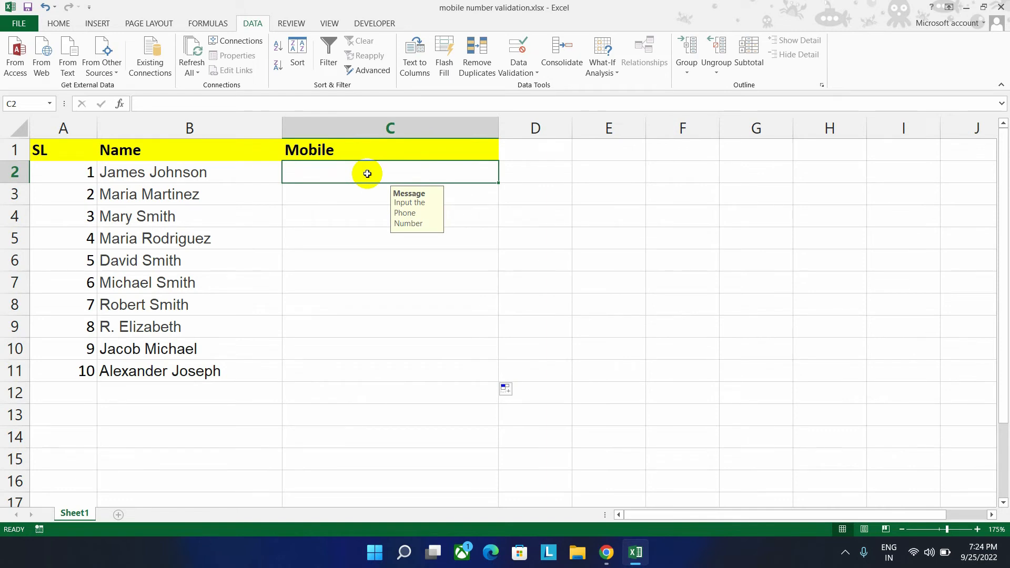
{"action": "mouse_move", "coordinate": [423, 179]}
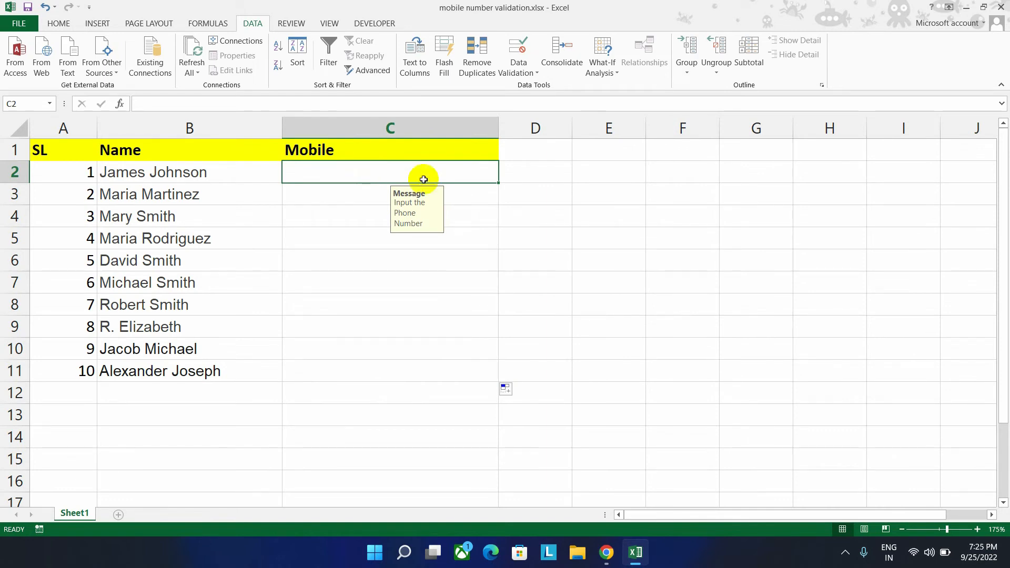
- Enter a 12-digit number in C2 and accept it at the warning with Yes
{"action": "type", "text": "21"}
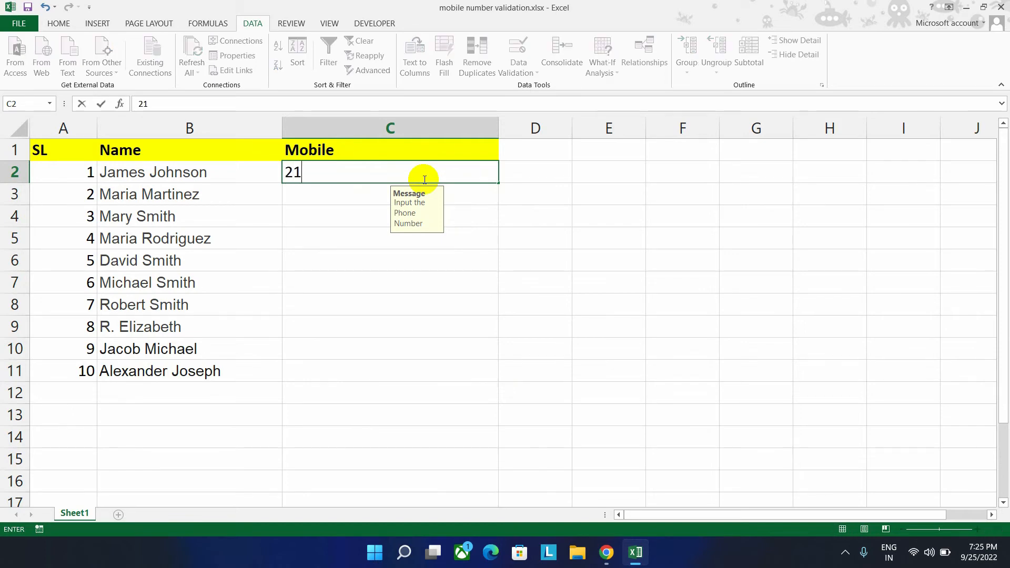
{"action": "type", "text": "07457457"}
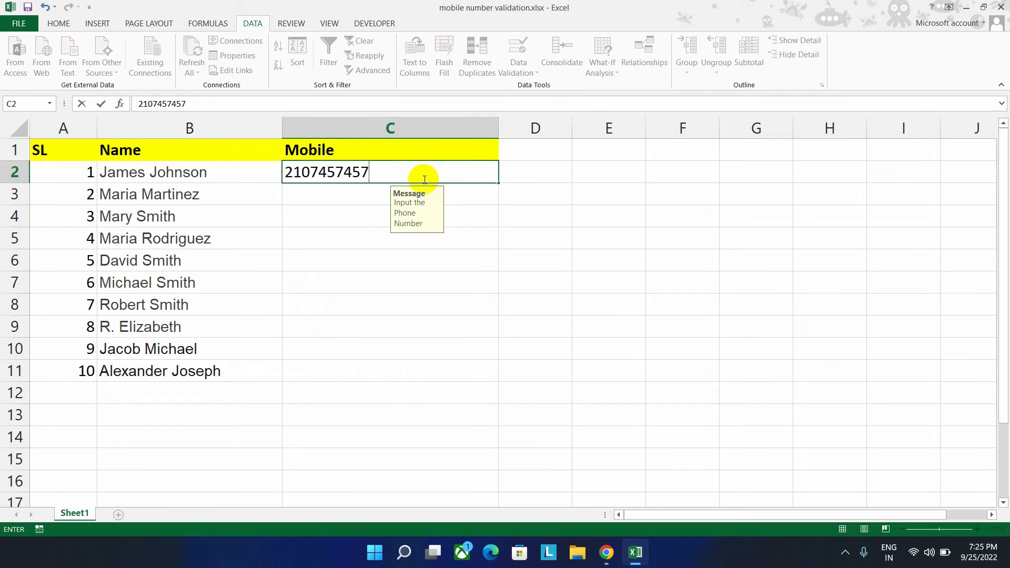
{"action": "type", "text": "21"}
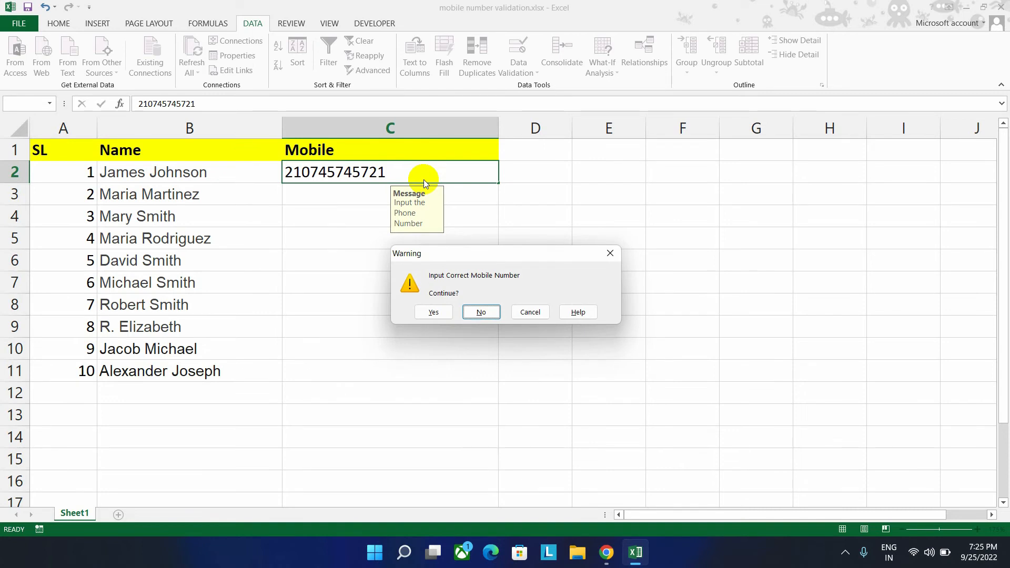
{"action": "mouse_move", "coordinate": [437, 284]}
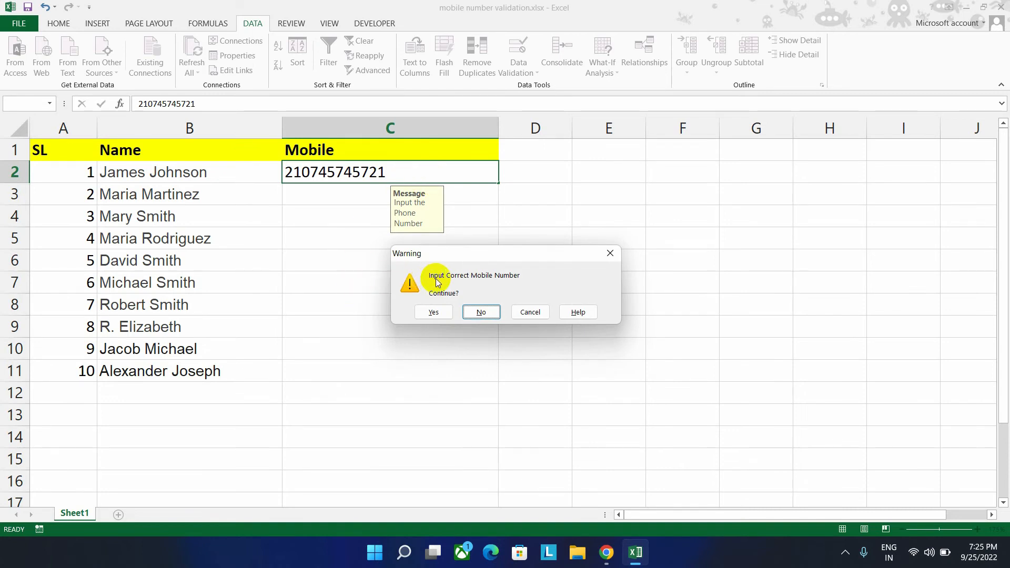
{"action": "mouse_move", "coordinate": [512, 282]}
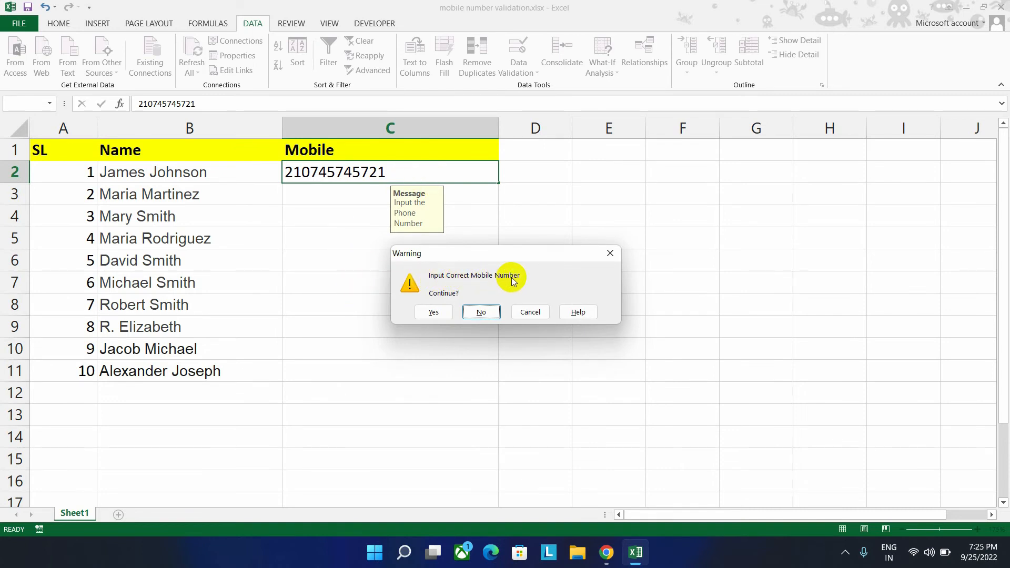
{"action": "mouse_move", "coordinate": [480, 312]}
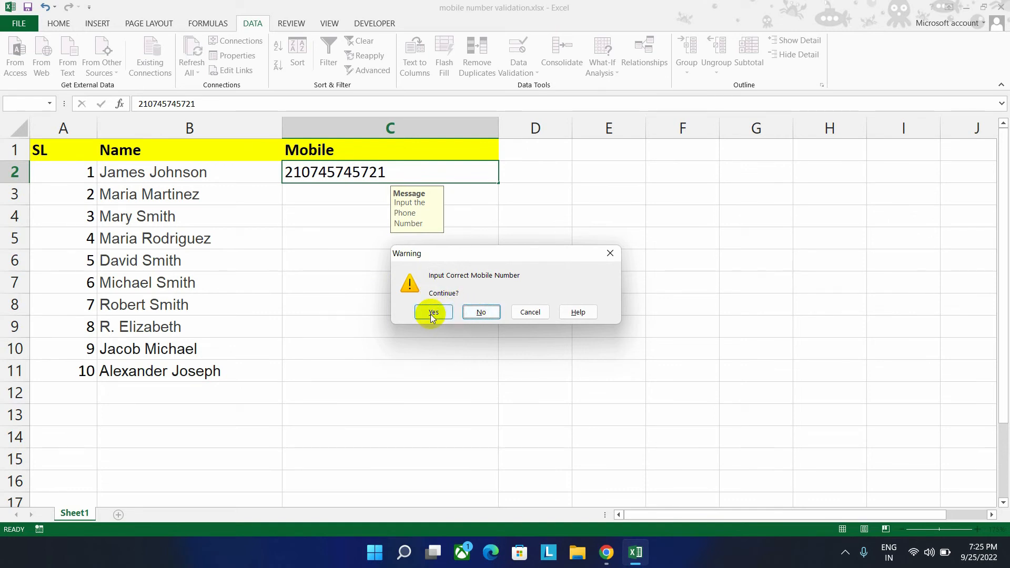
{"action": "left_click", "coordinate": [432, 313]}
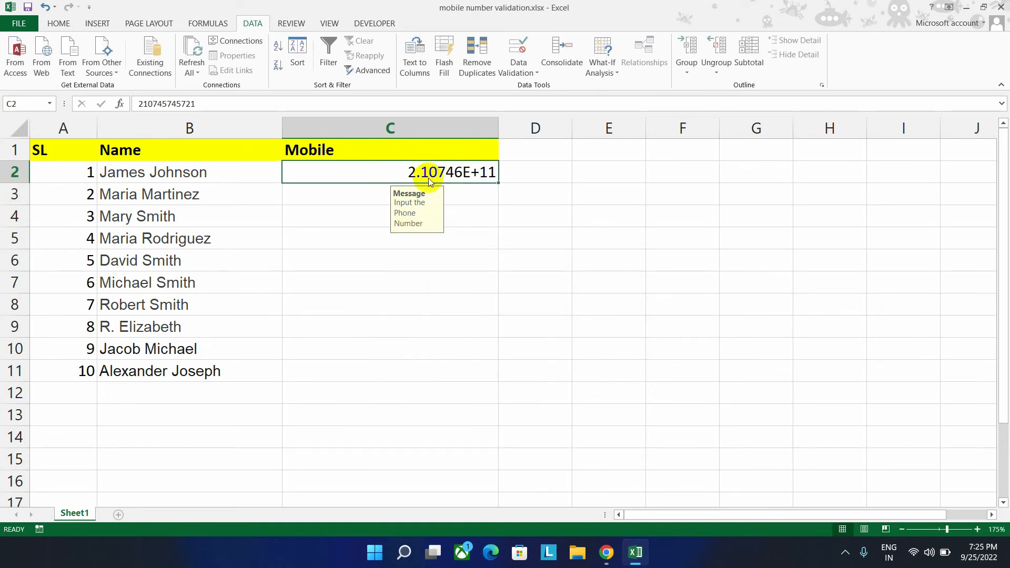
{"action": "mouse_move", "coordinate": [445, 175]}
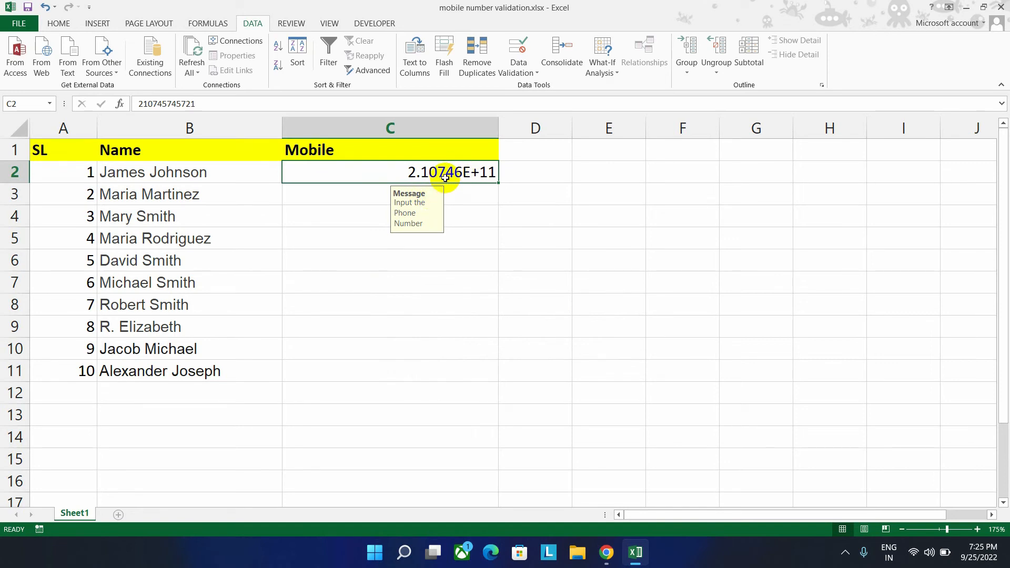
{"action": "mouse_move", "coordinate": [372, 195]}
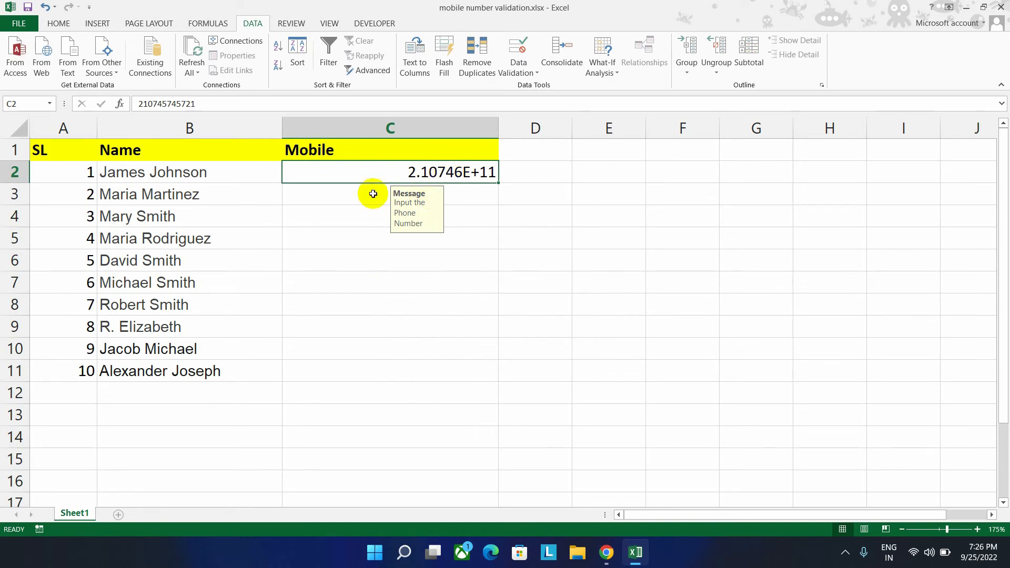
{"action": "left_click", "coordinate": [390, 193]}
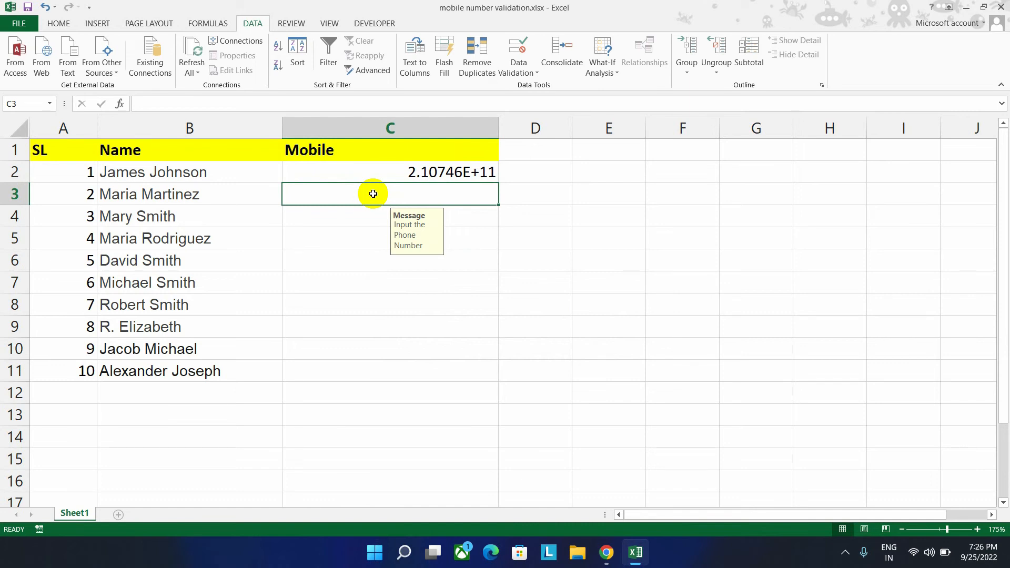
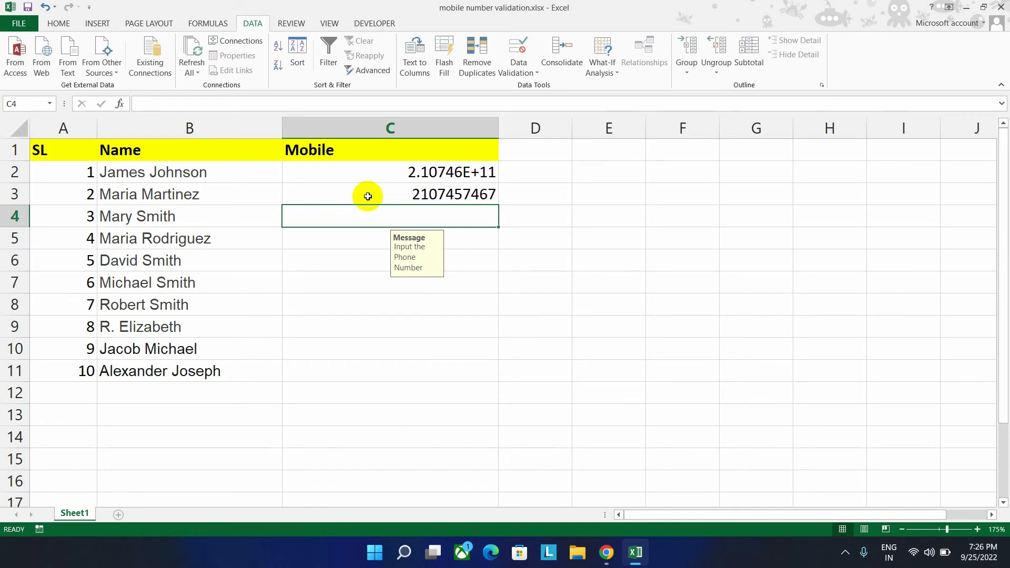
{"action": "left_click", "coordinate": [367, 195]}
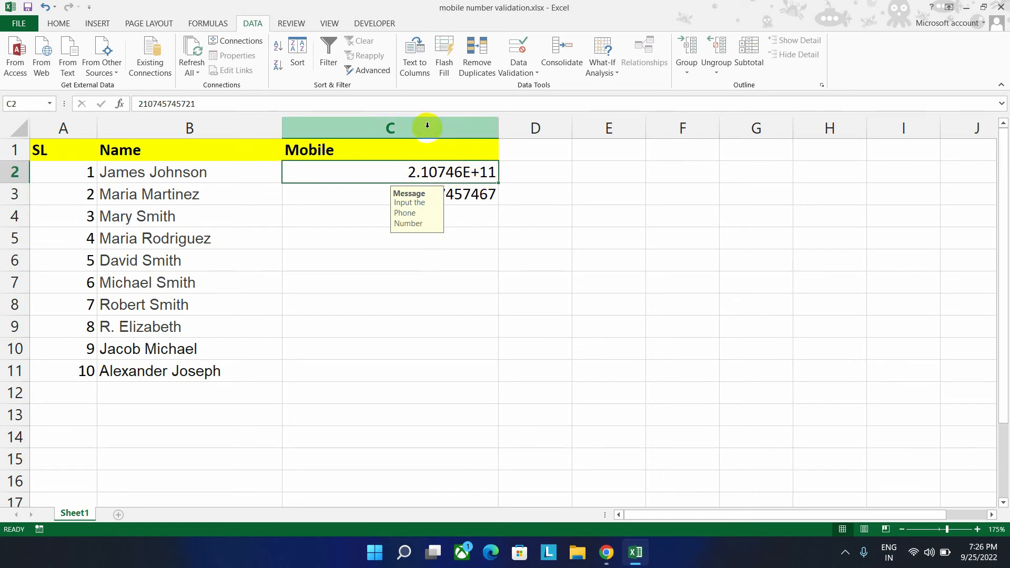
- Format cell C2 as Number with 0 decimal places
{"action": "left_click", "coordinate": [390, 128]}
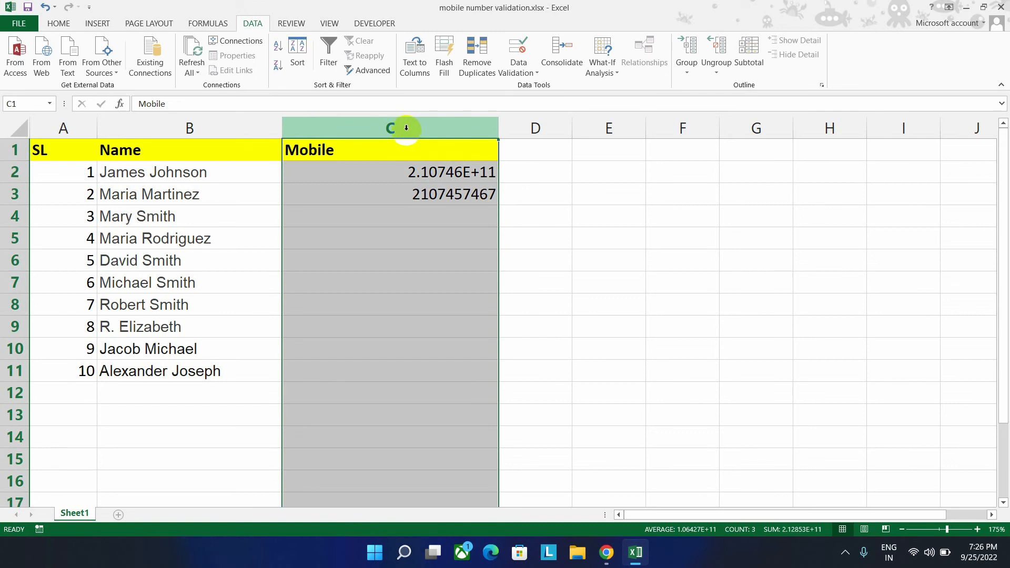
{"action": "mouse_move", "coordinate": [425, 173]}
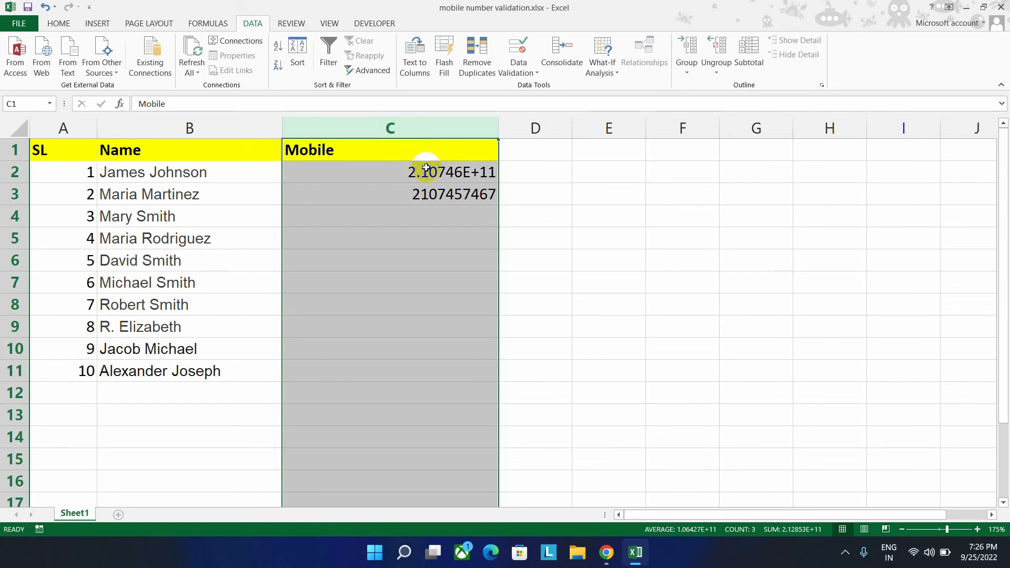
{"action": "left_click", "coordinate": [390, 172]}
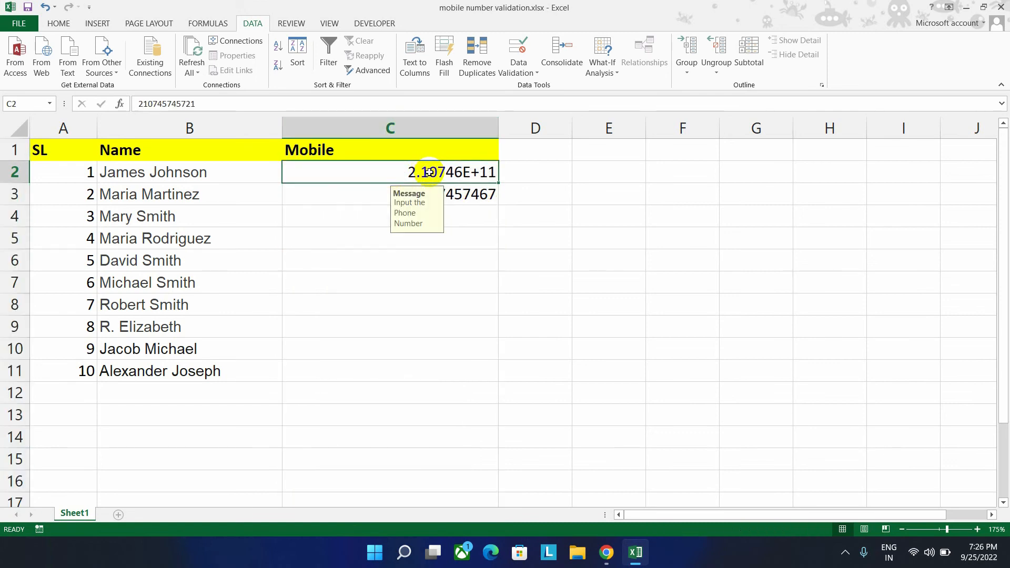
{"action": "right_click", "coordinate": [427, 172]}
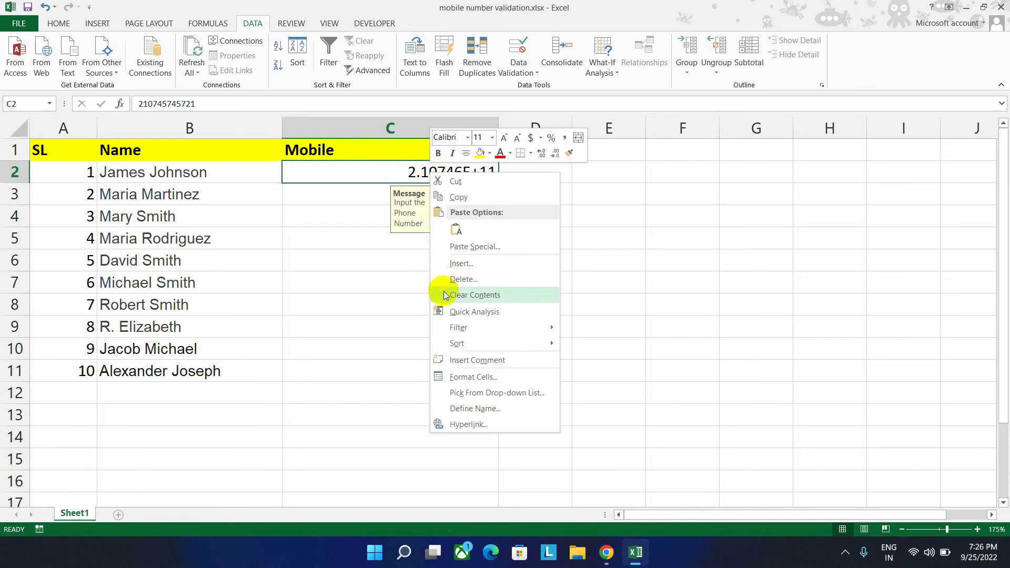
{"action": "left_click", "coordinate": [473, 377]}
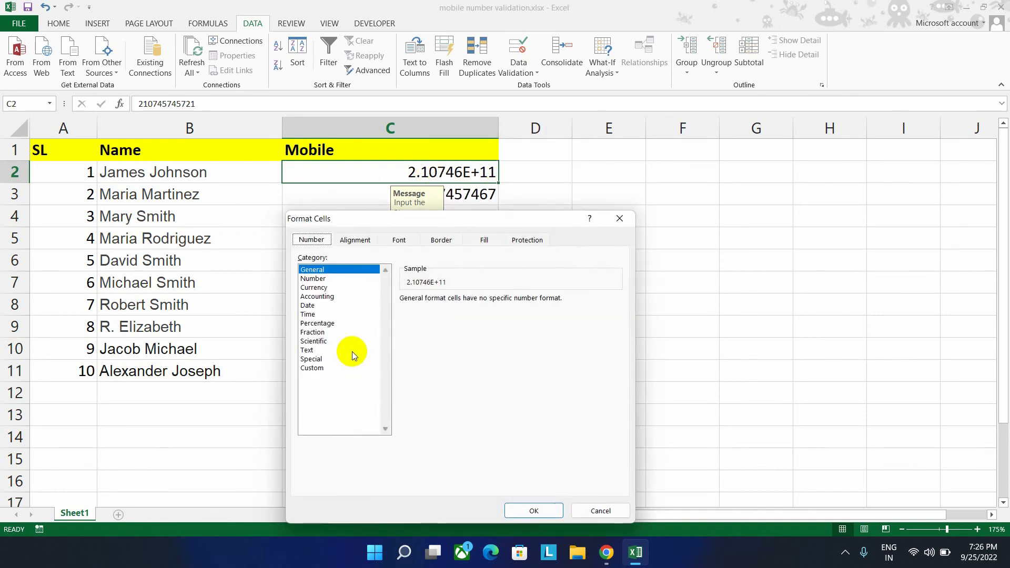
{"action": "right_click", "coordinate": [425, 172]}
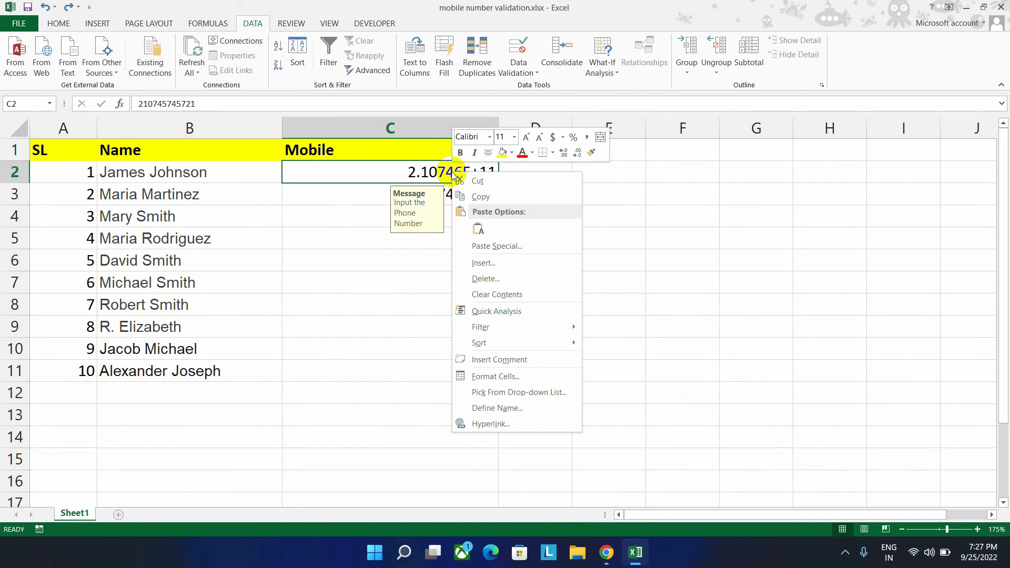
{"action": "left_click", "coordinate": [494, 377]}
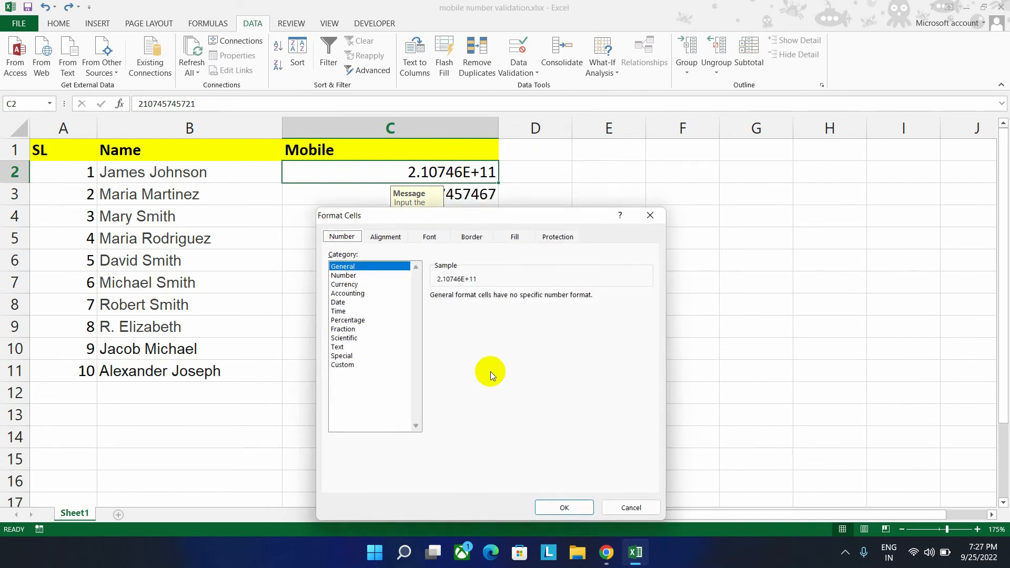
{"action": "left_click", "coordinate": [344, 275]}
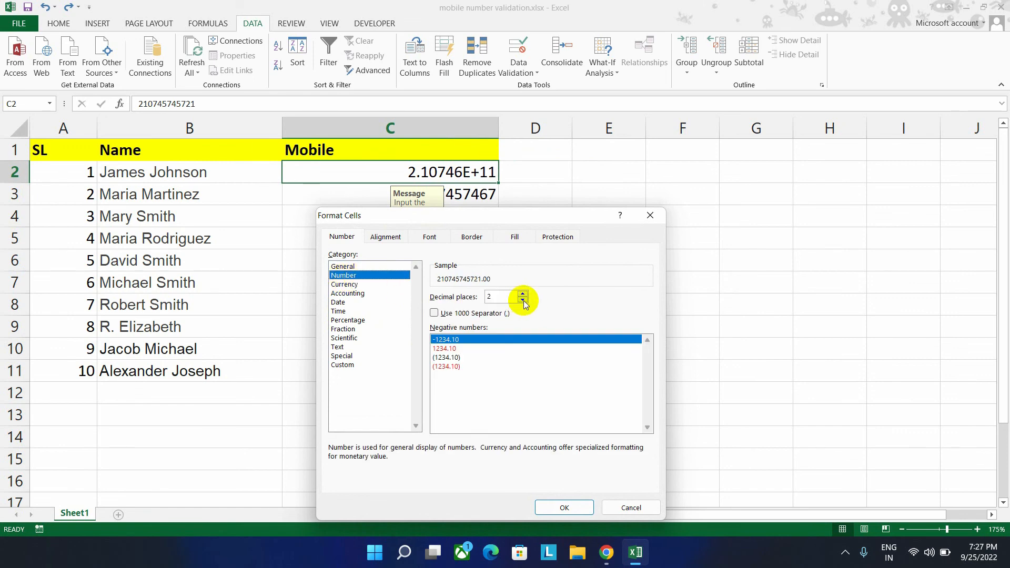
{"action": "left_click", "coordinate": [523, 301]}
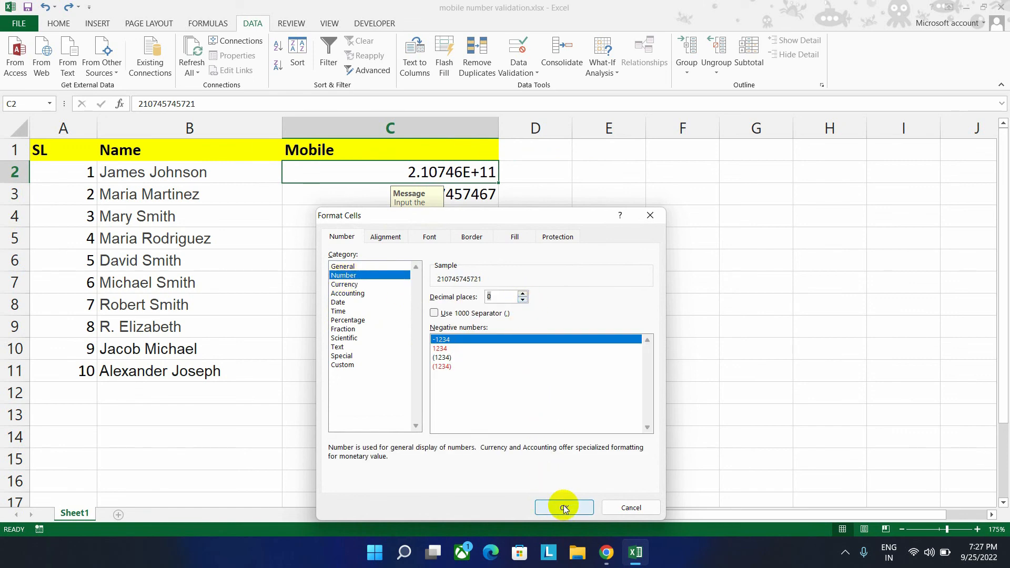
{"action": "left_click", "coordinate": [563, 508]}
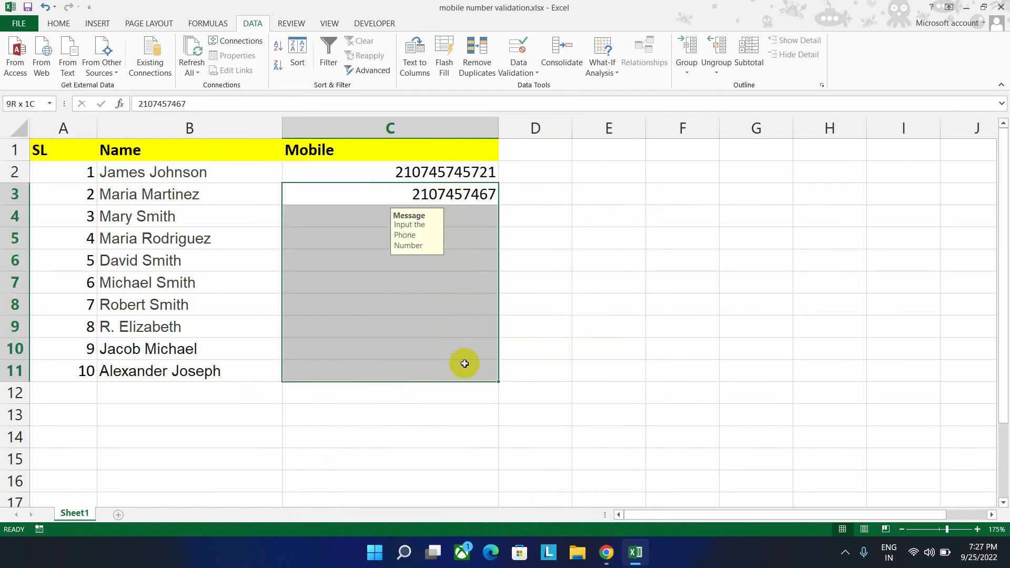
{"action": "mouse_move", "coordinate": [477, 233]}
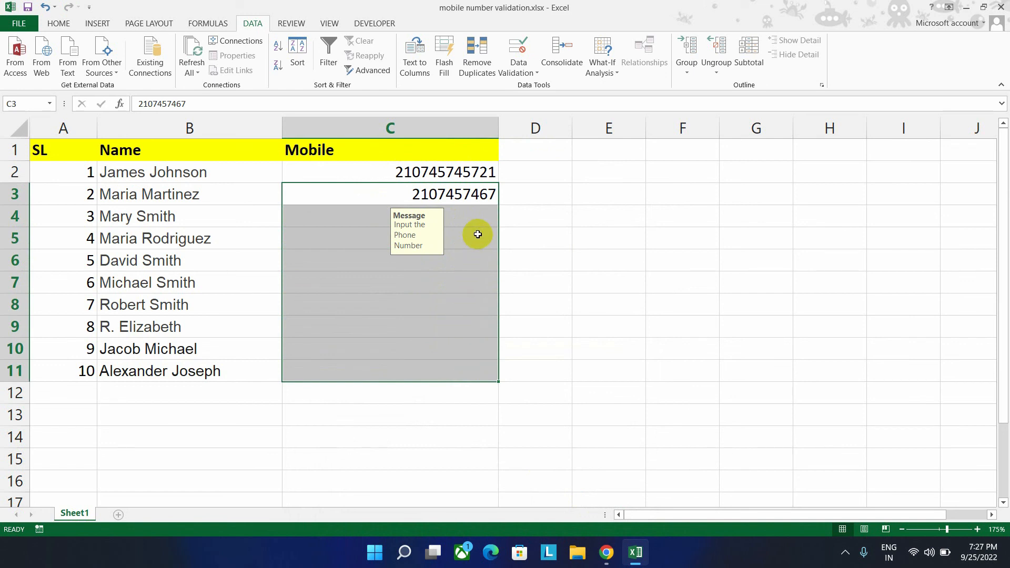
{"action": "left_click", "coordinate": [389, 238]}
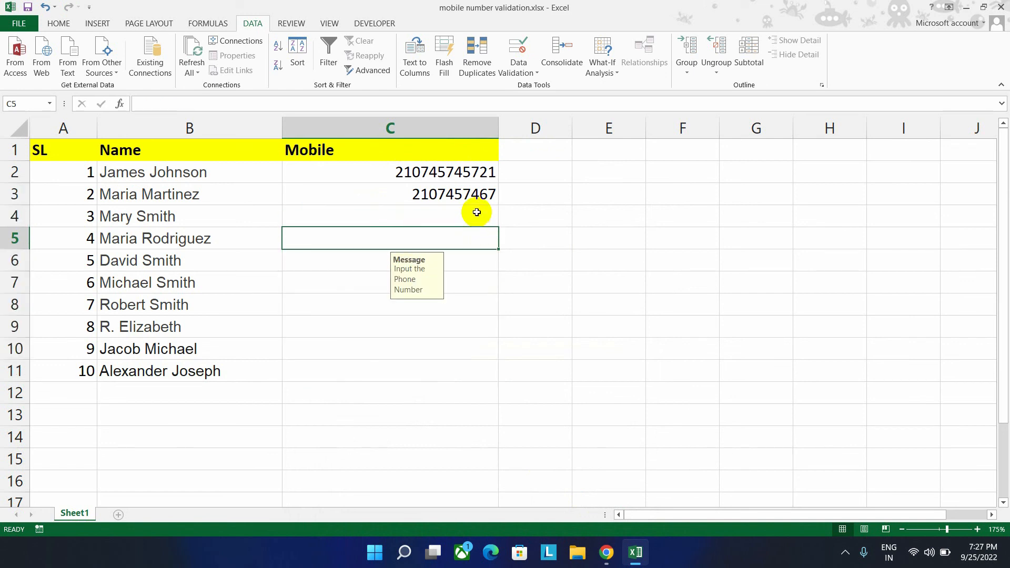
{"action": "left_click", "coordinate": [608, 261]}
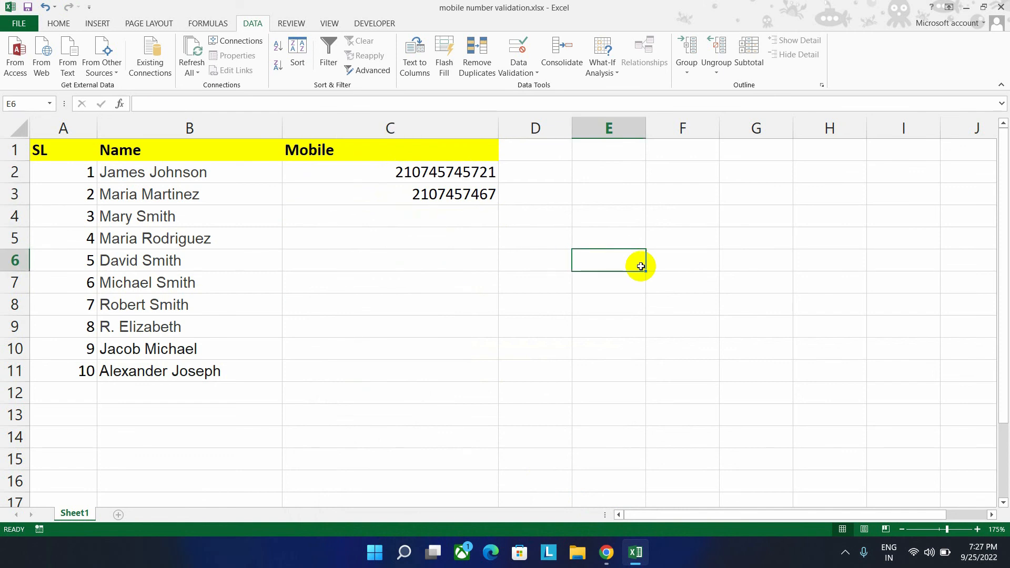